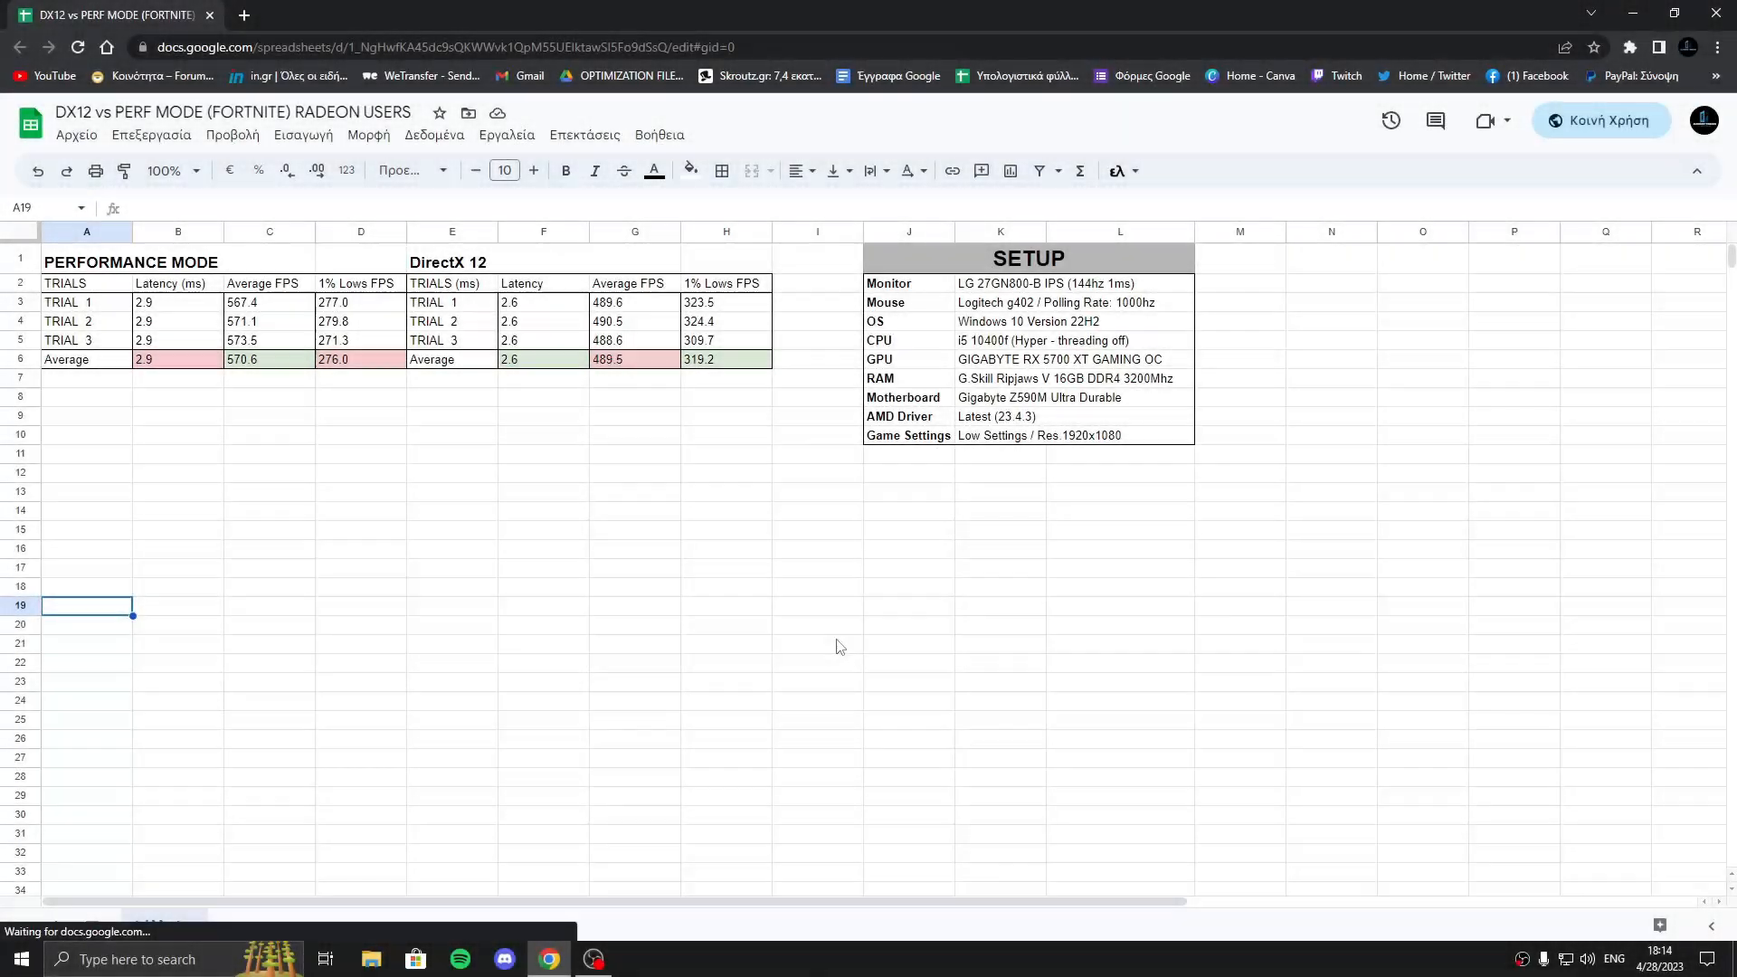
{"action": "mouse_move", "coordinate": [1114, 655]}
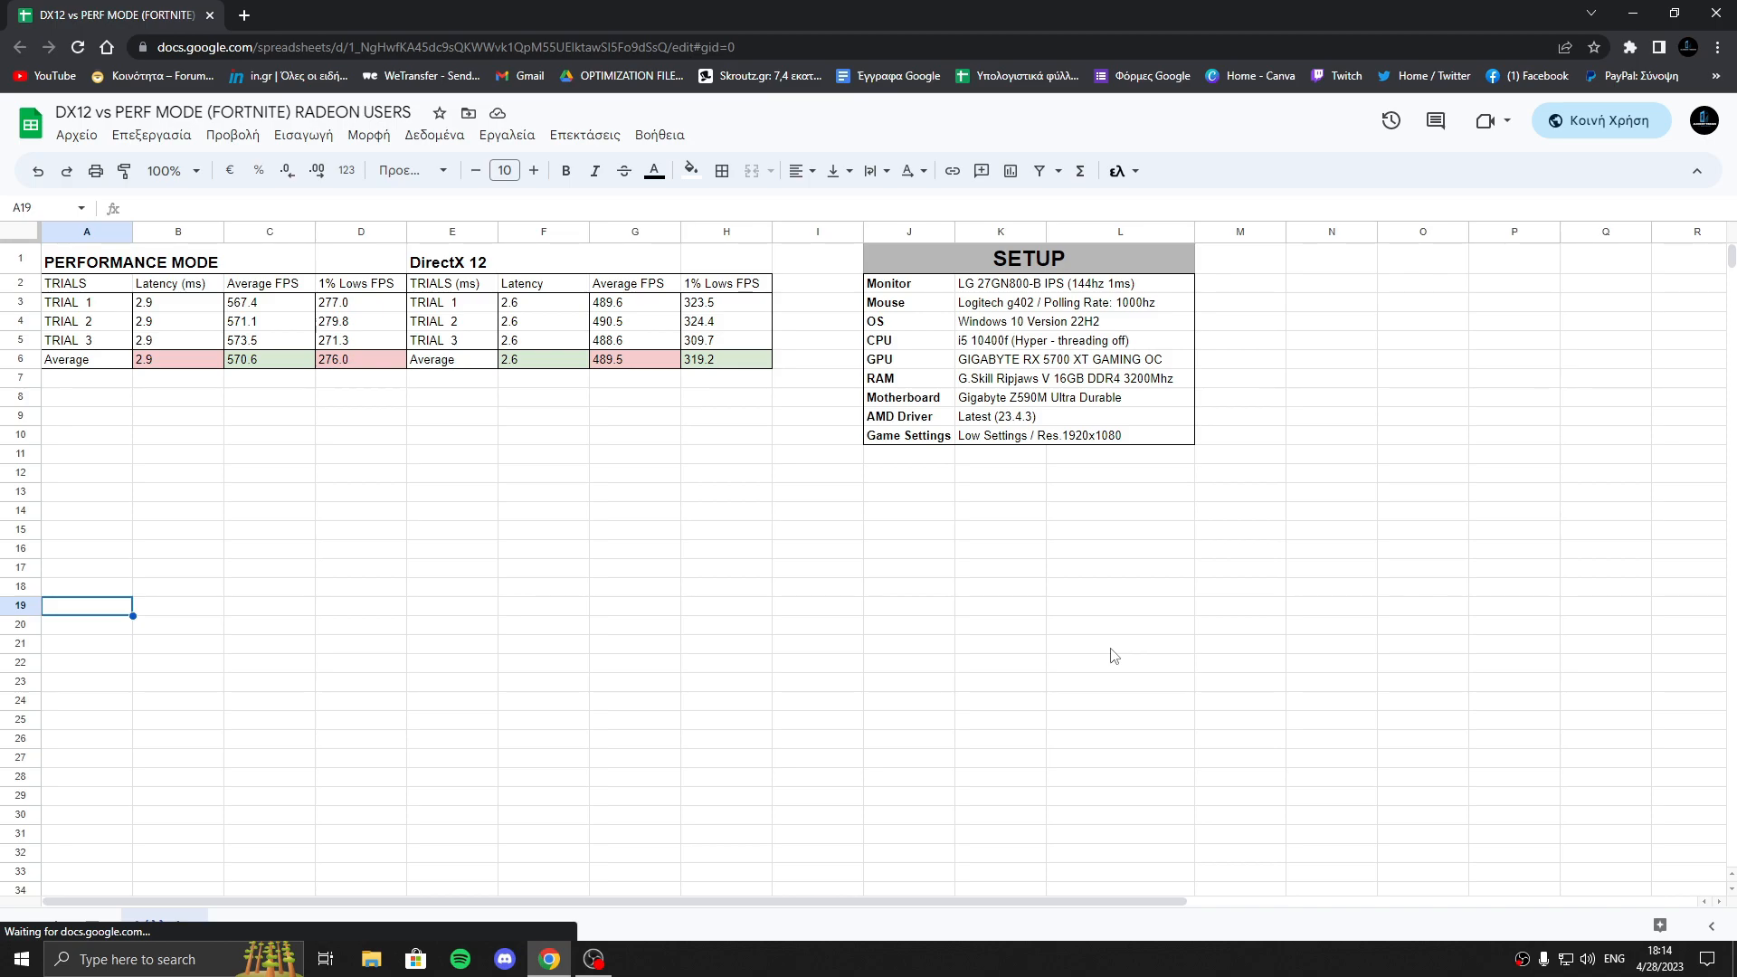
{"action": "mouse_move", "coordinate": [752, 566]}
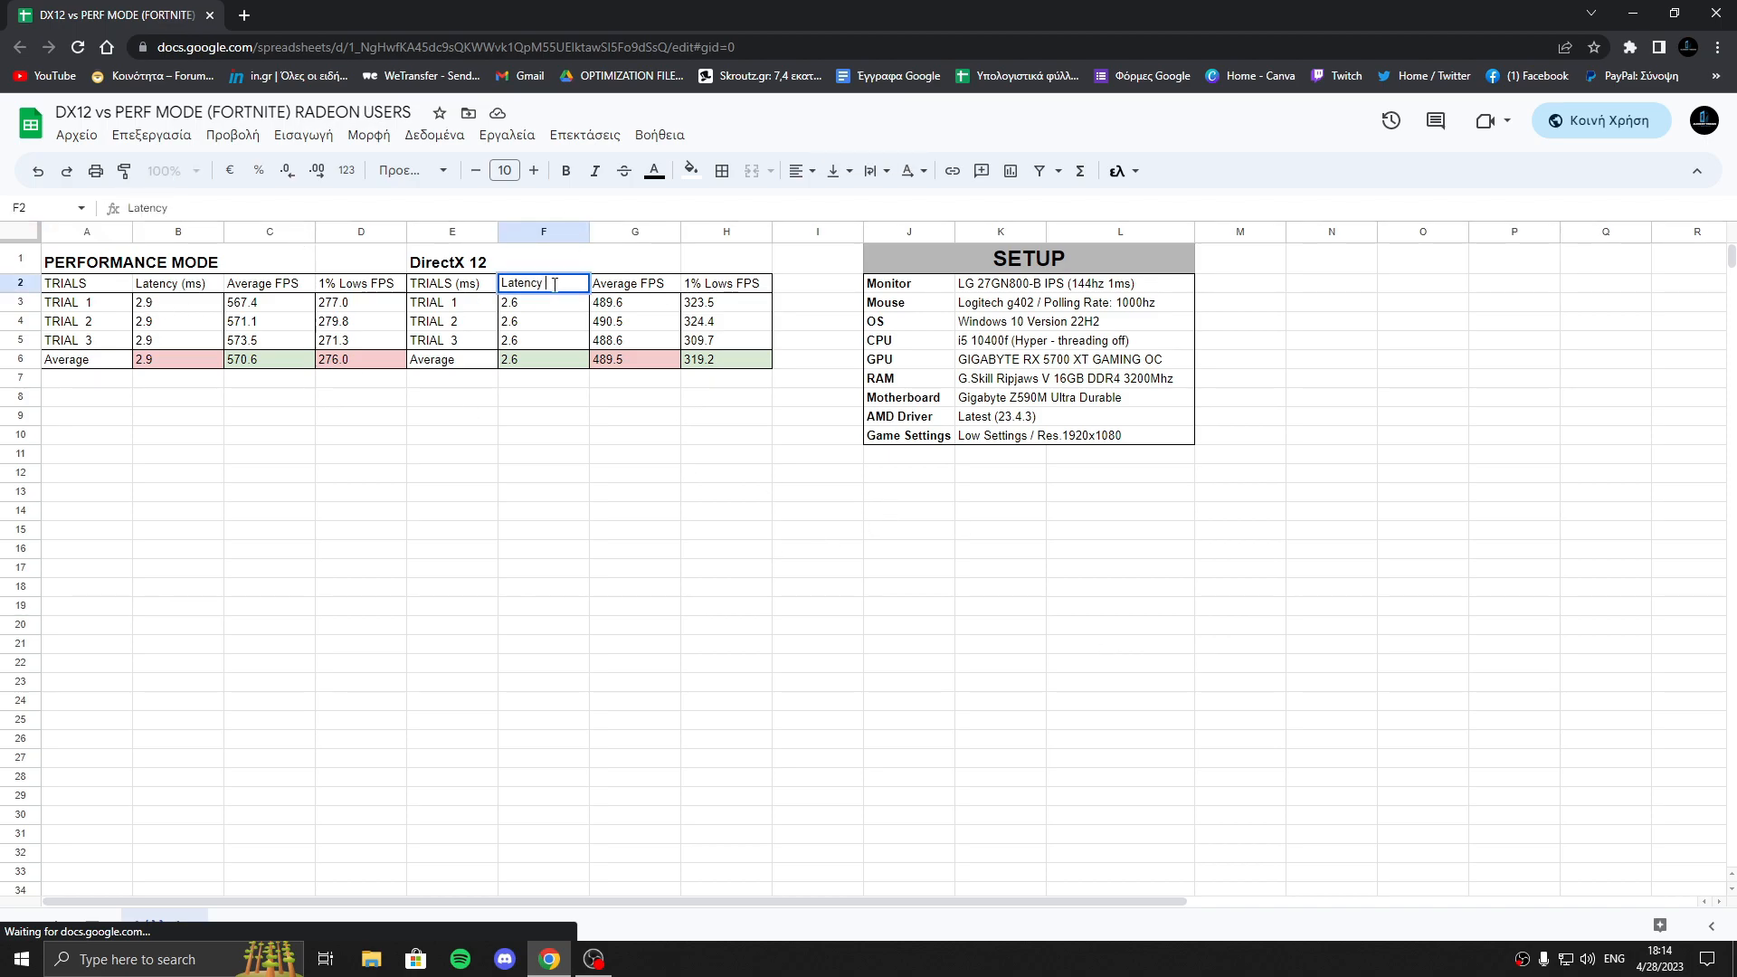
Append '(ms)' to the DirectX12 latency header and select both trial result tables
{"action": "type", "text": "(ms)"}
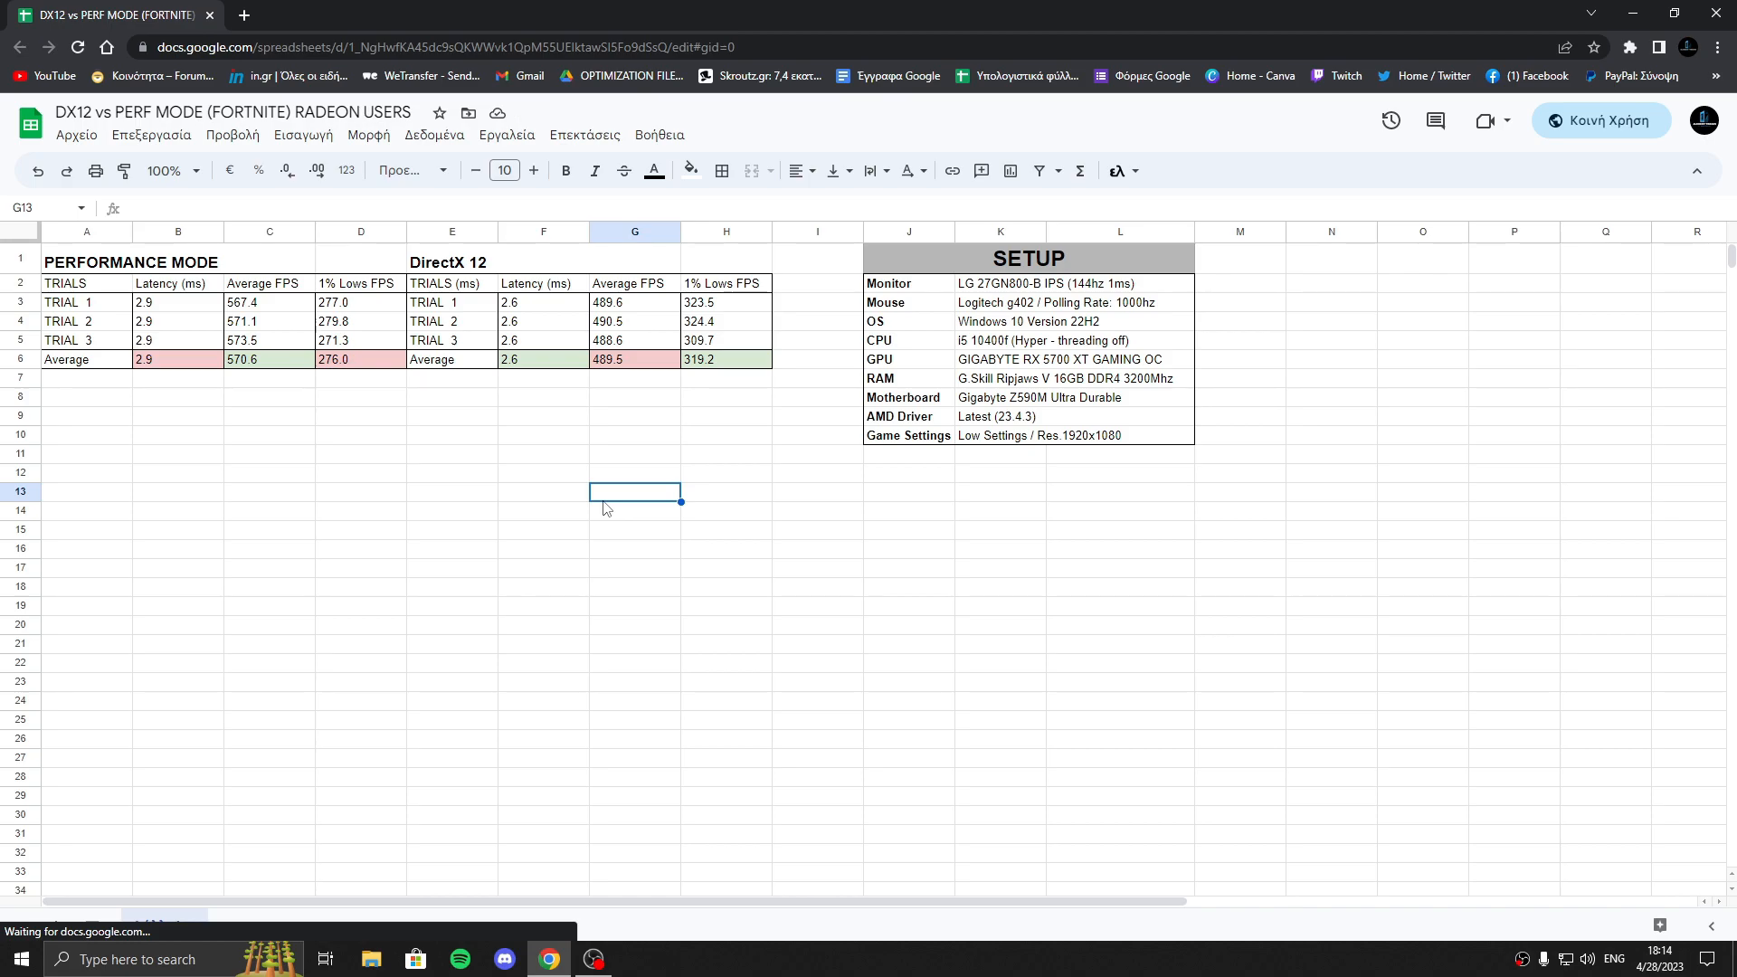
{"action": "mouse_move", "coordinate": [305, 577]}
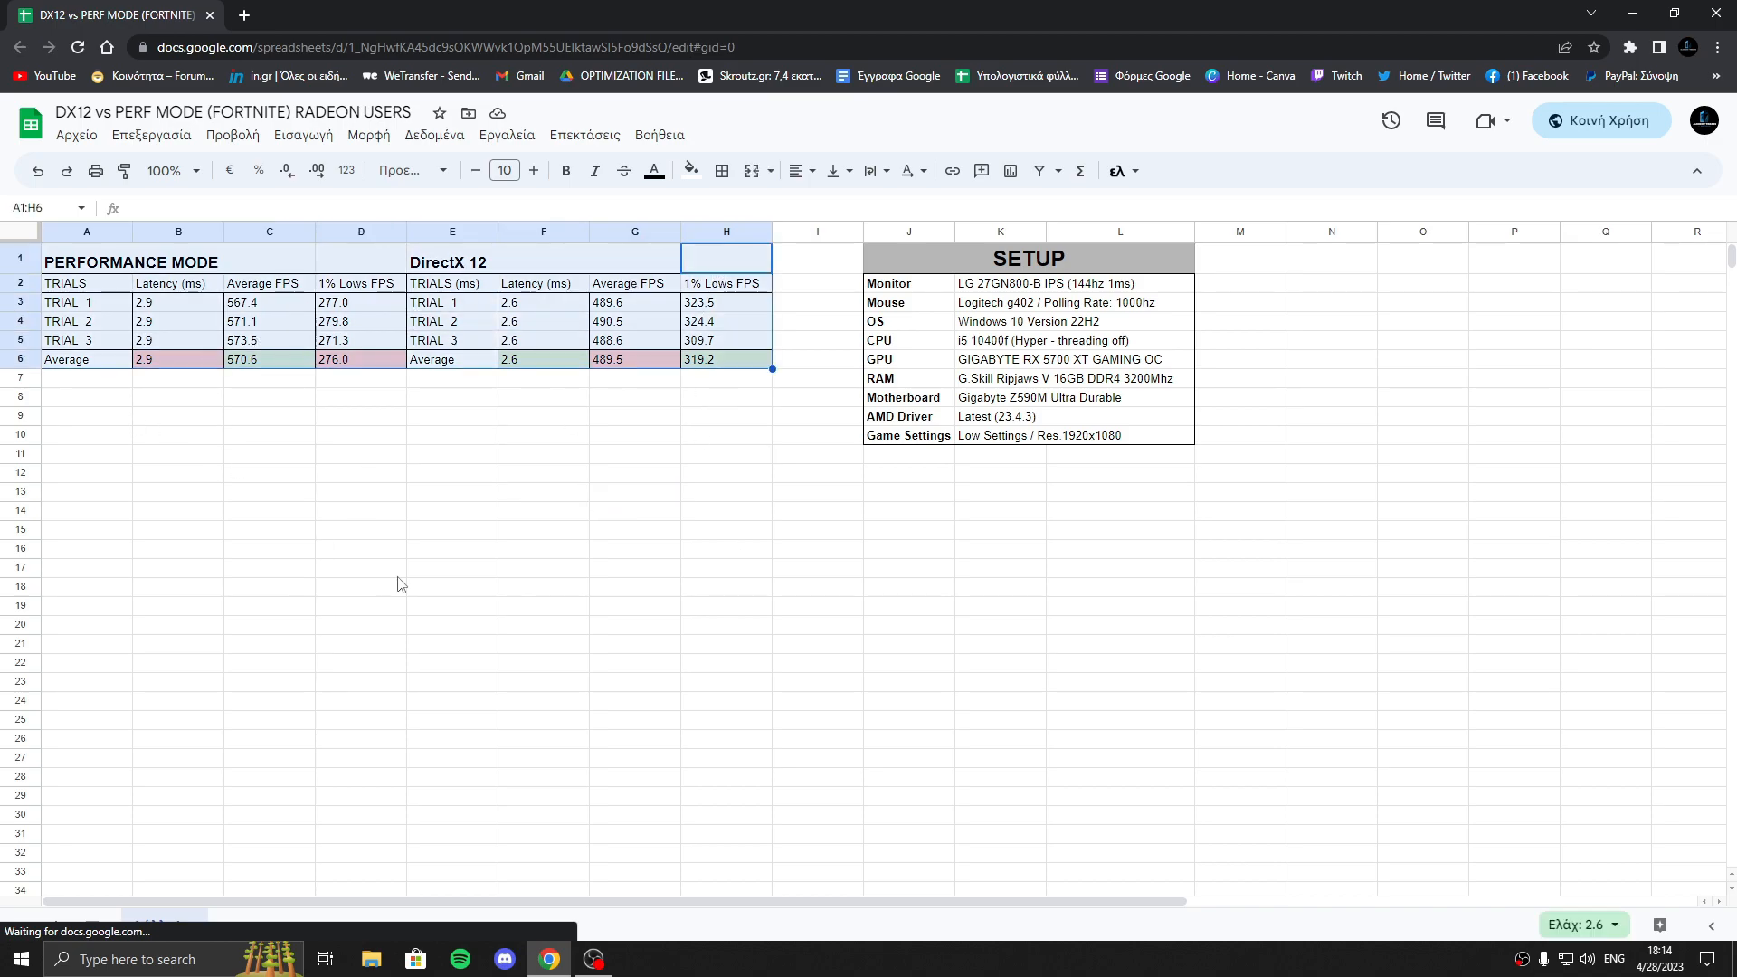
{"action": "left_click", "coordinate": [360, 568]}
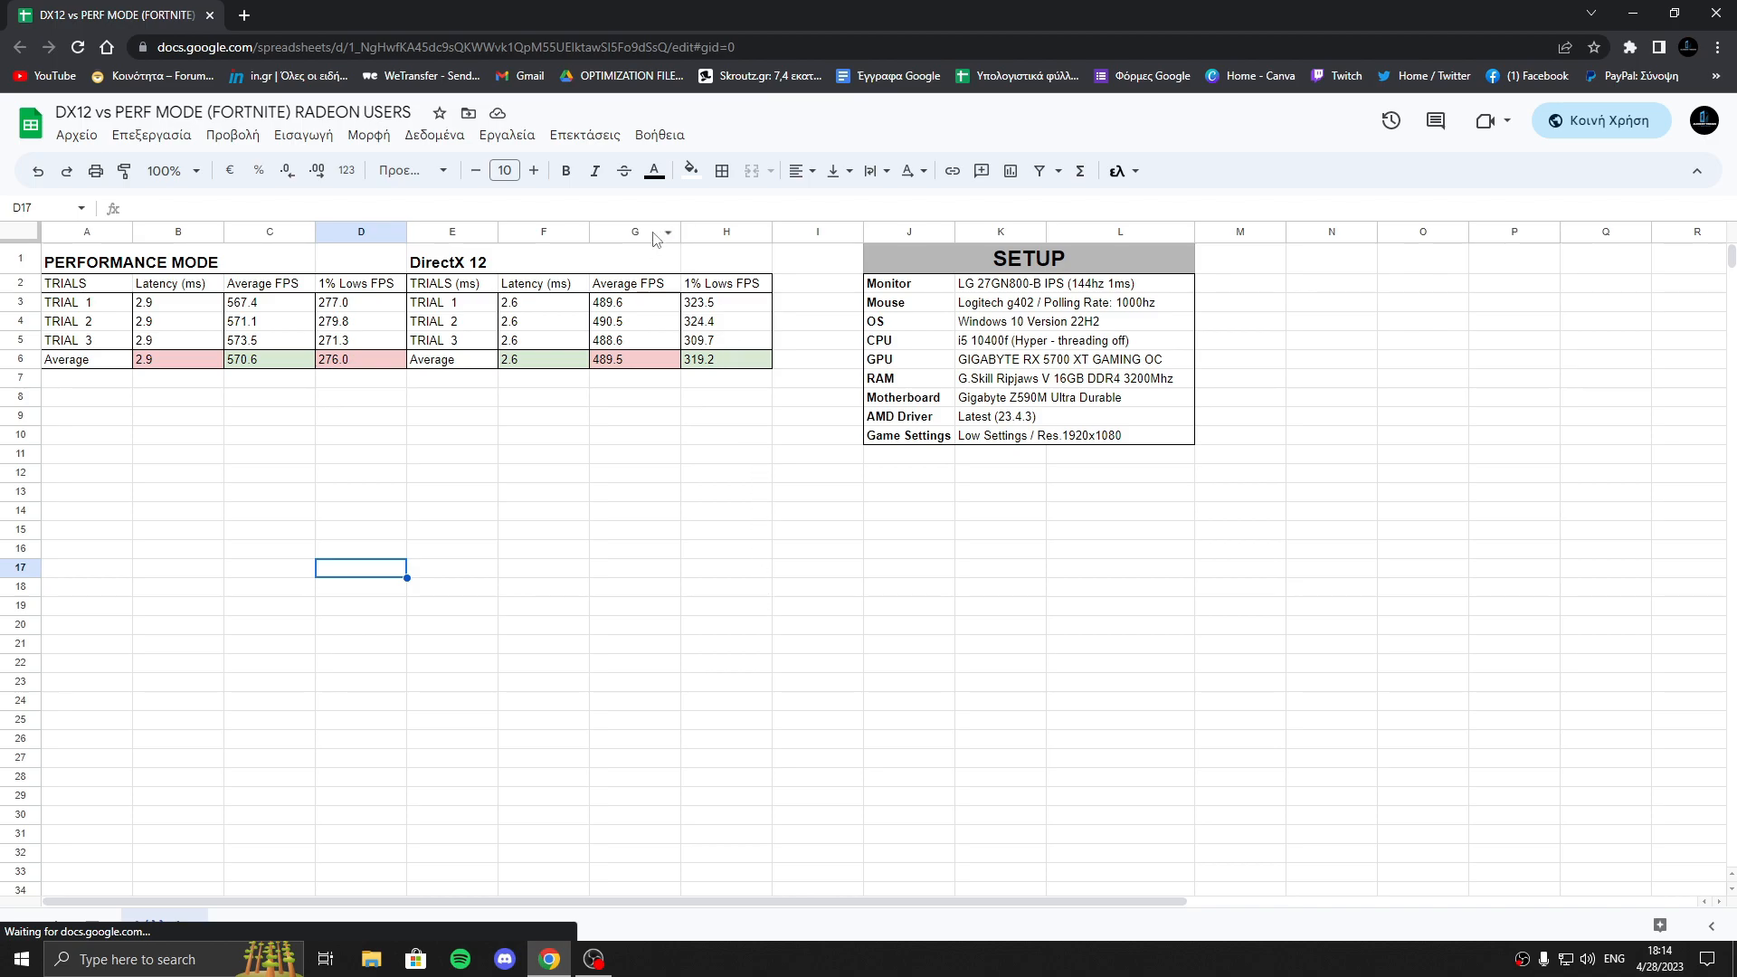
{"action": "left_click_drag", "start_coordinate": [87, 261], "coordinate": [725, 359]}
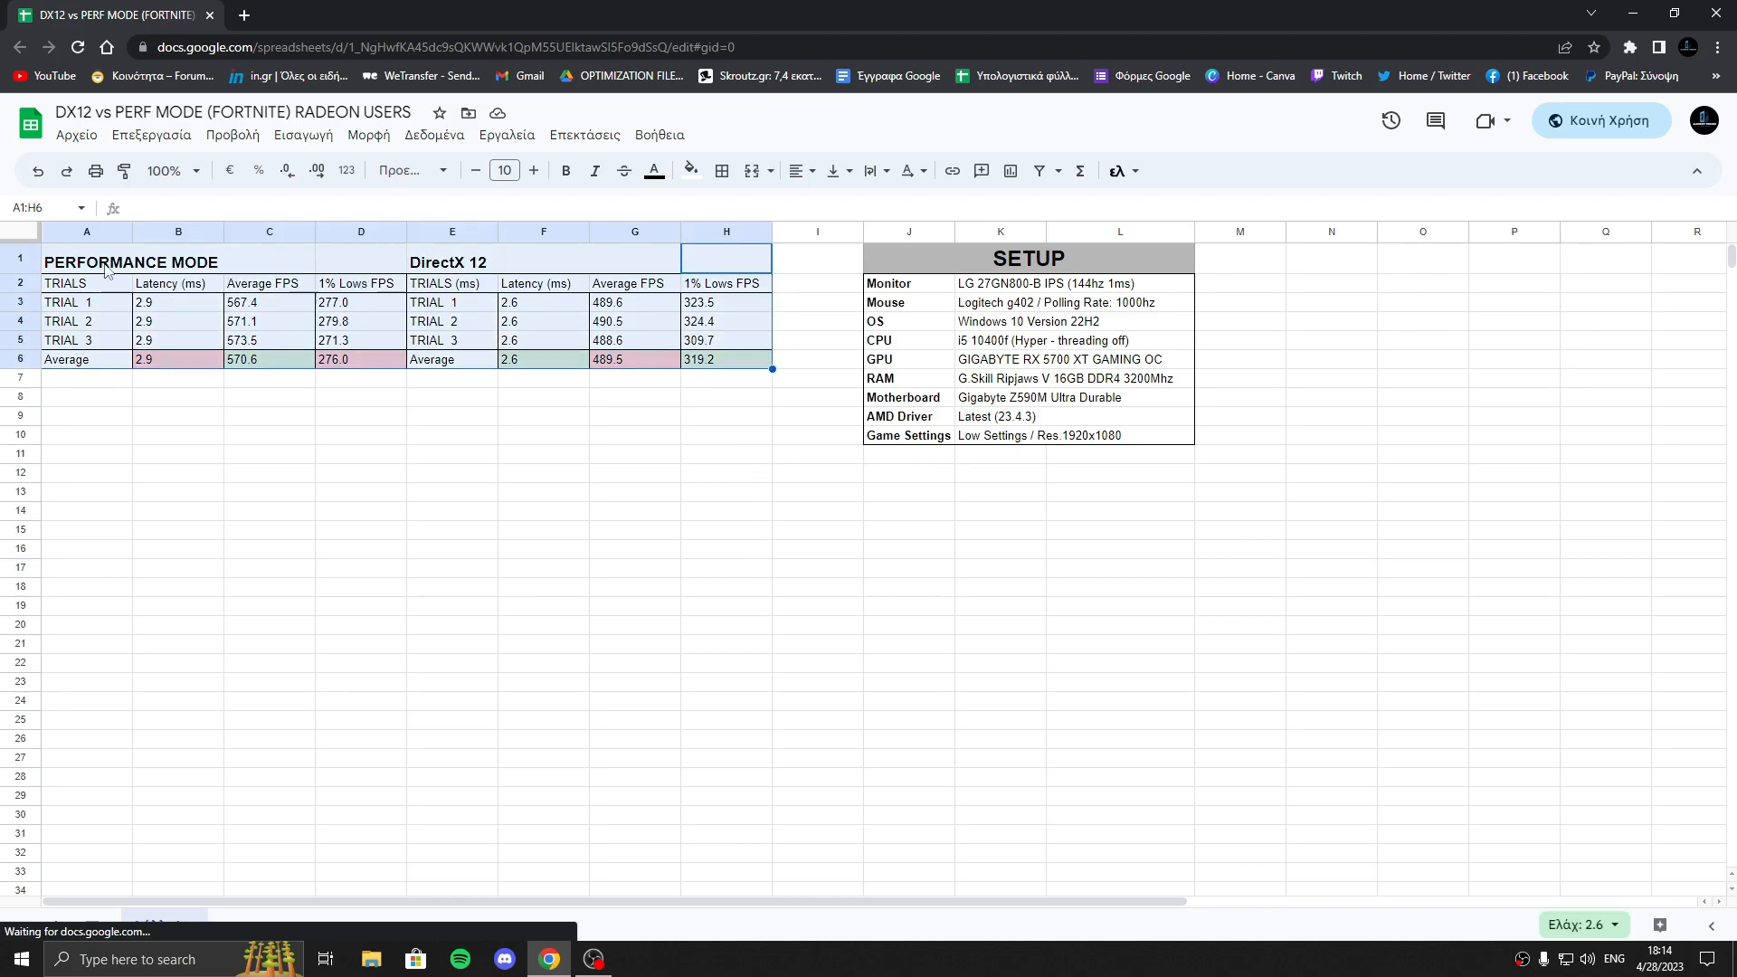
{"action": "left_click", "coordinate": [634, 548]}
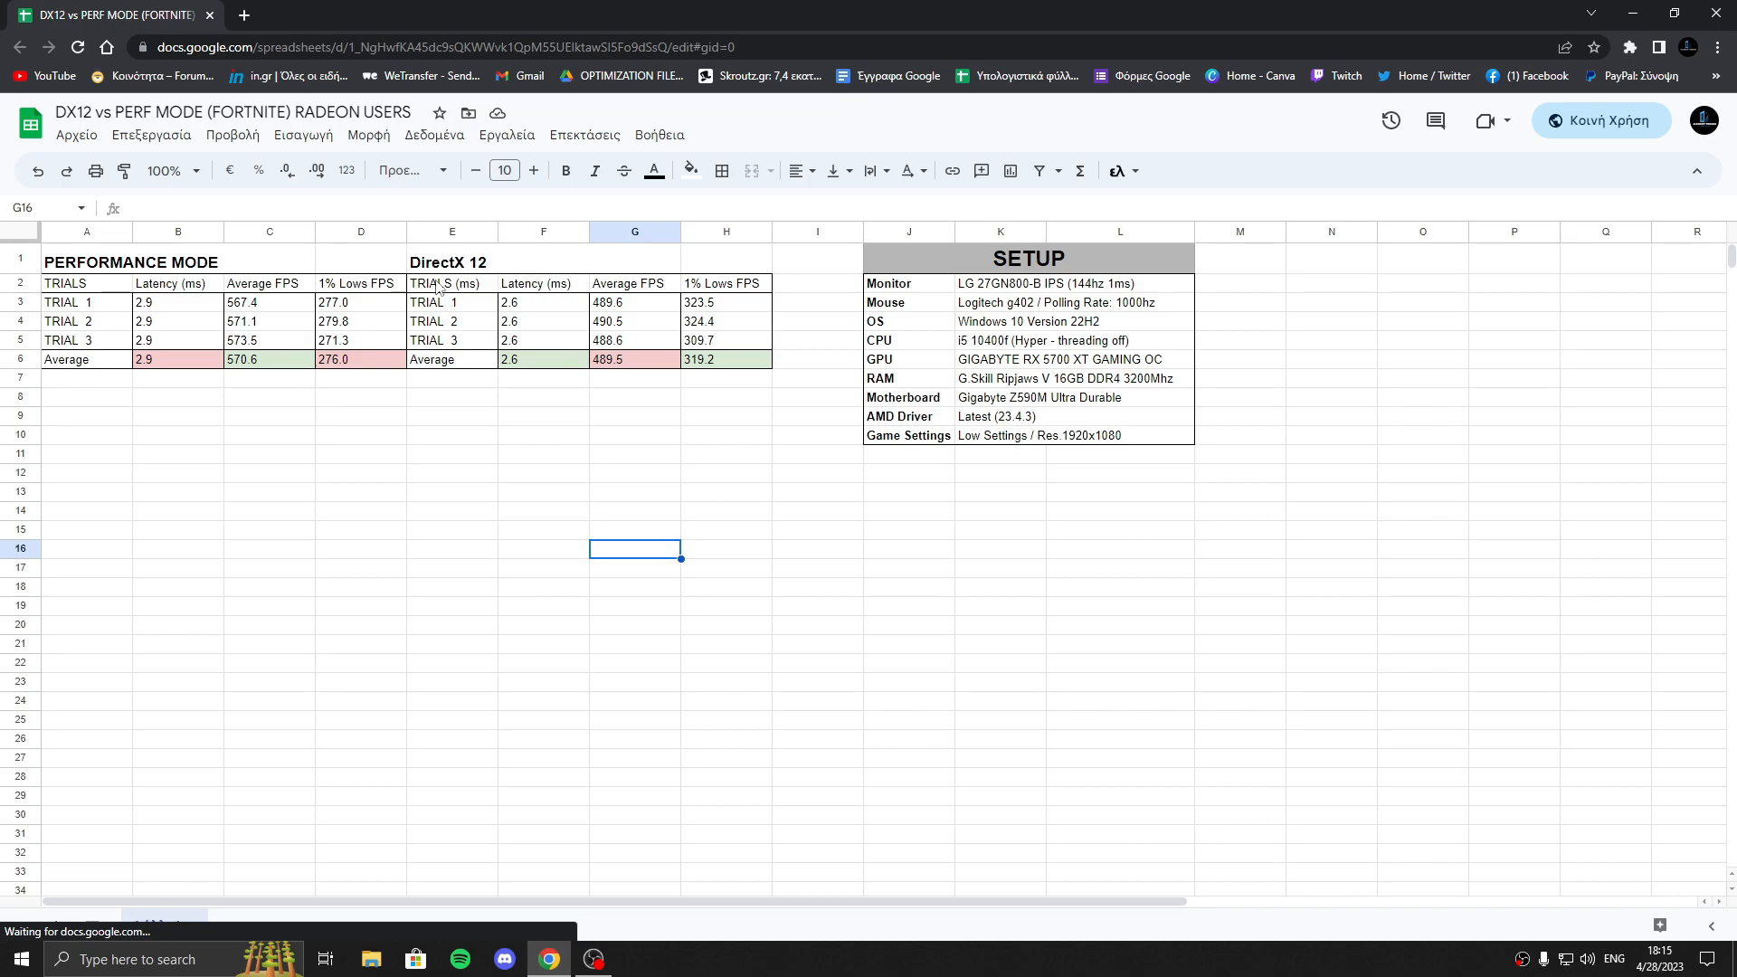
Select the DirectX 12 1% Lows and Performance Mode Average FPS values
{"action": "left_click", "coordinate": [453, 624]}
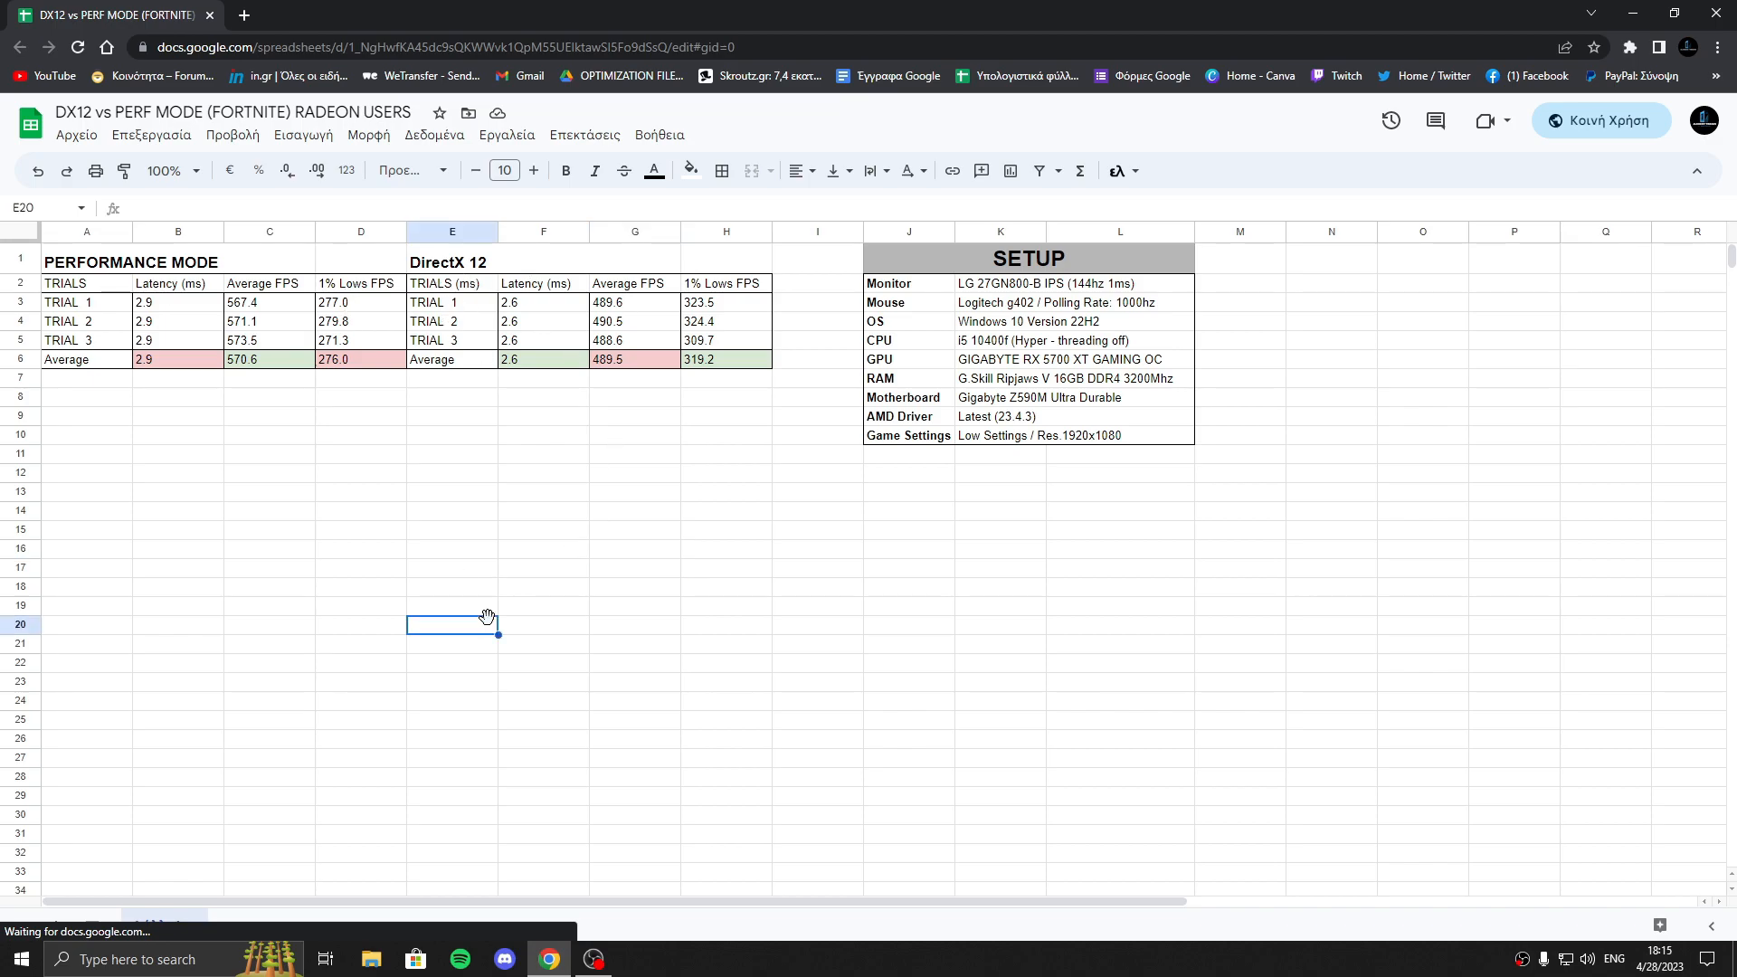
{"action": "mouse_move", "coordinate": [503, 618]}
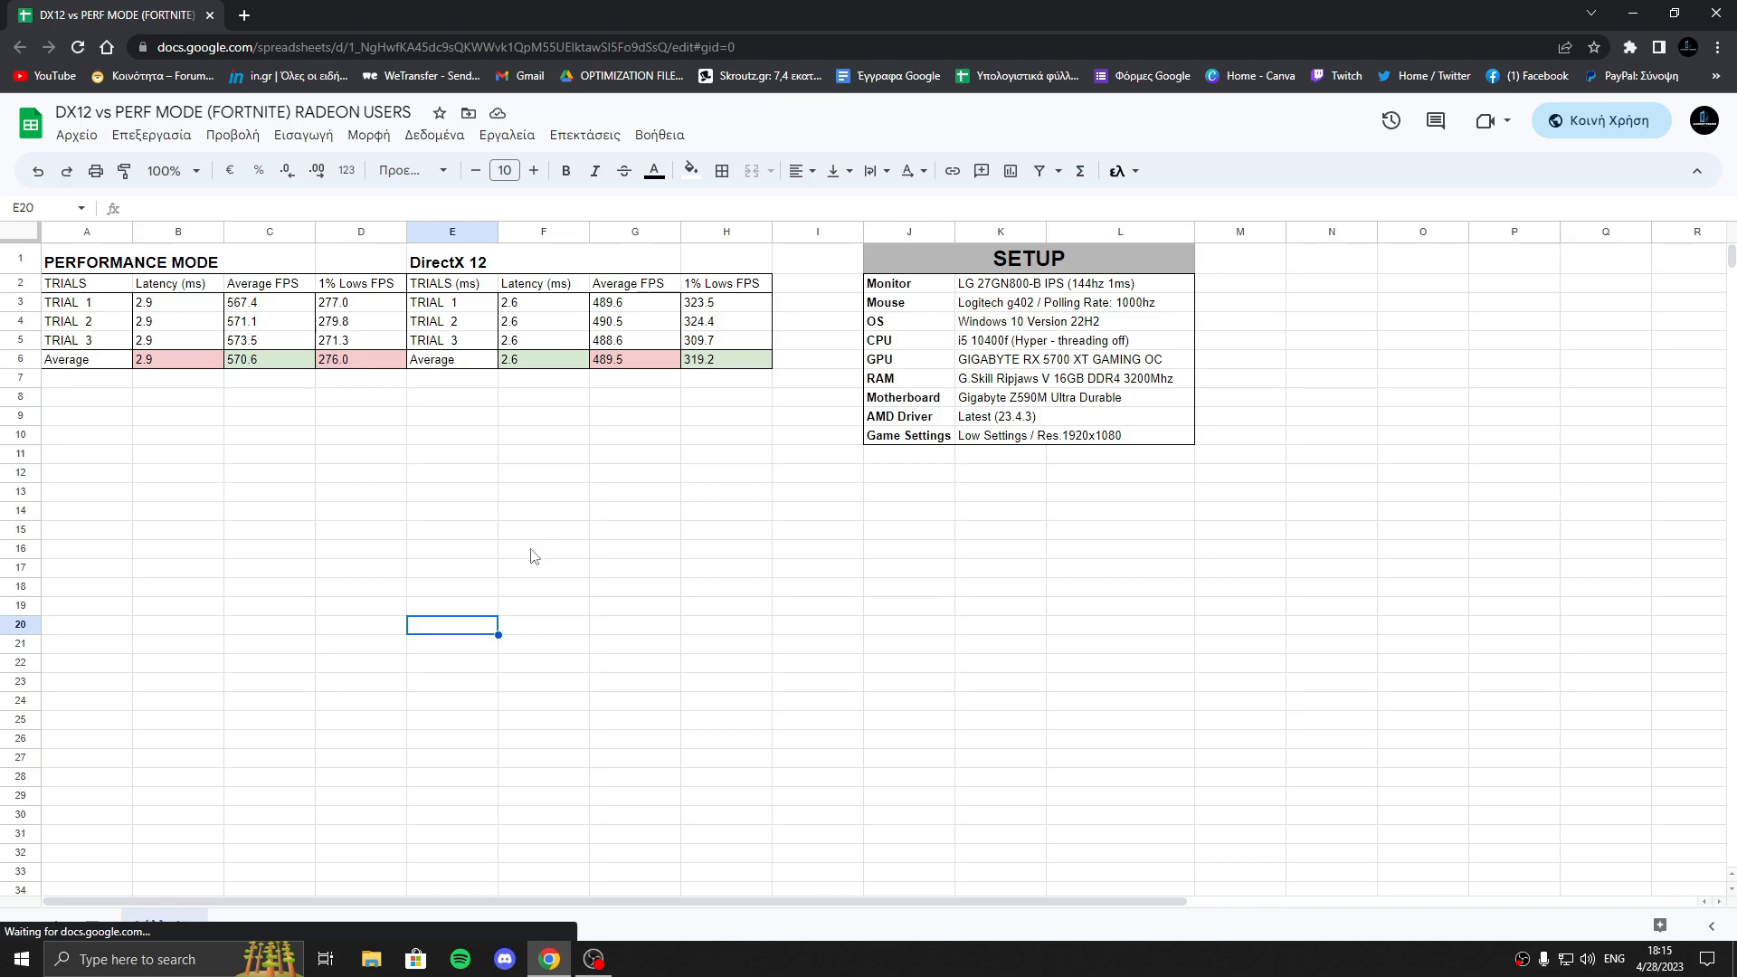
{"action": "mouse_move", "coordinate": [542, 544]}
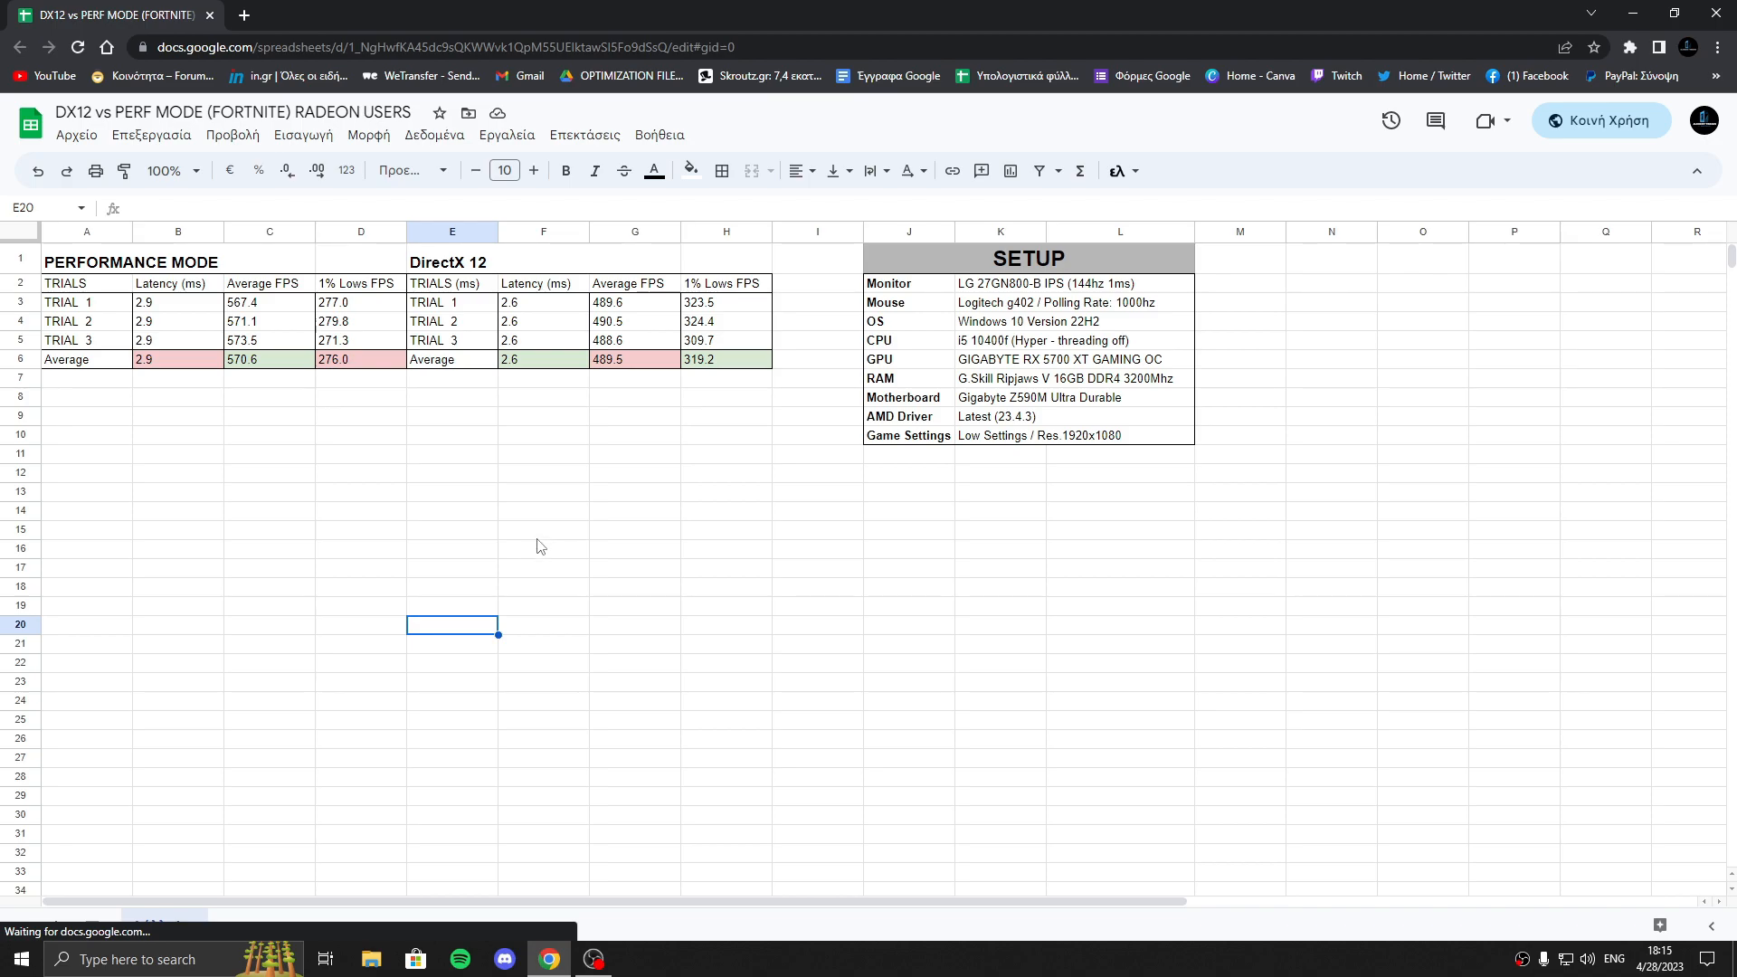
{"action": "left_click", "coordinate": [635, 623]}
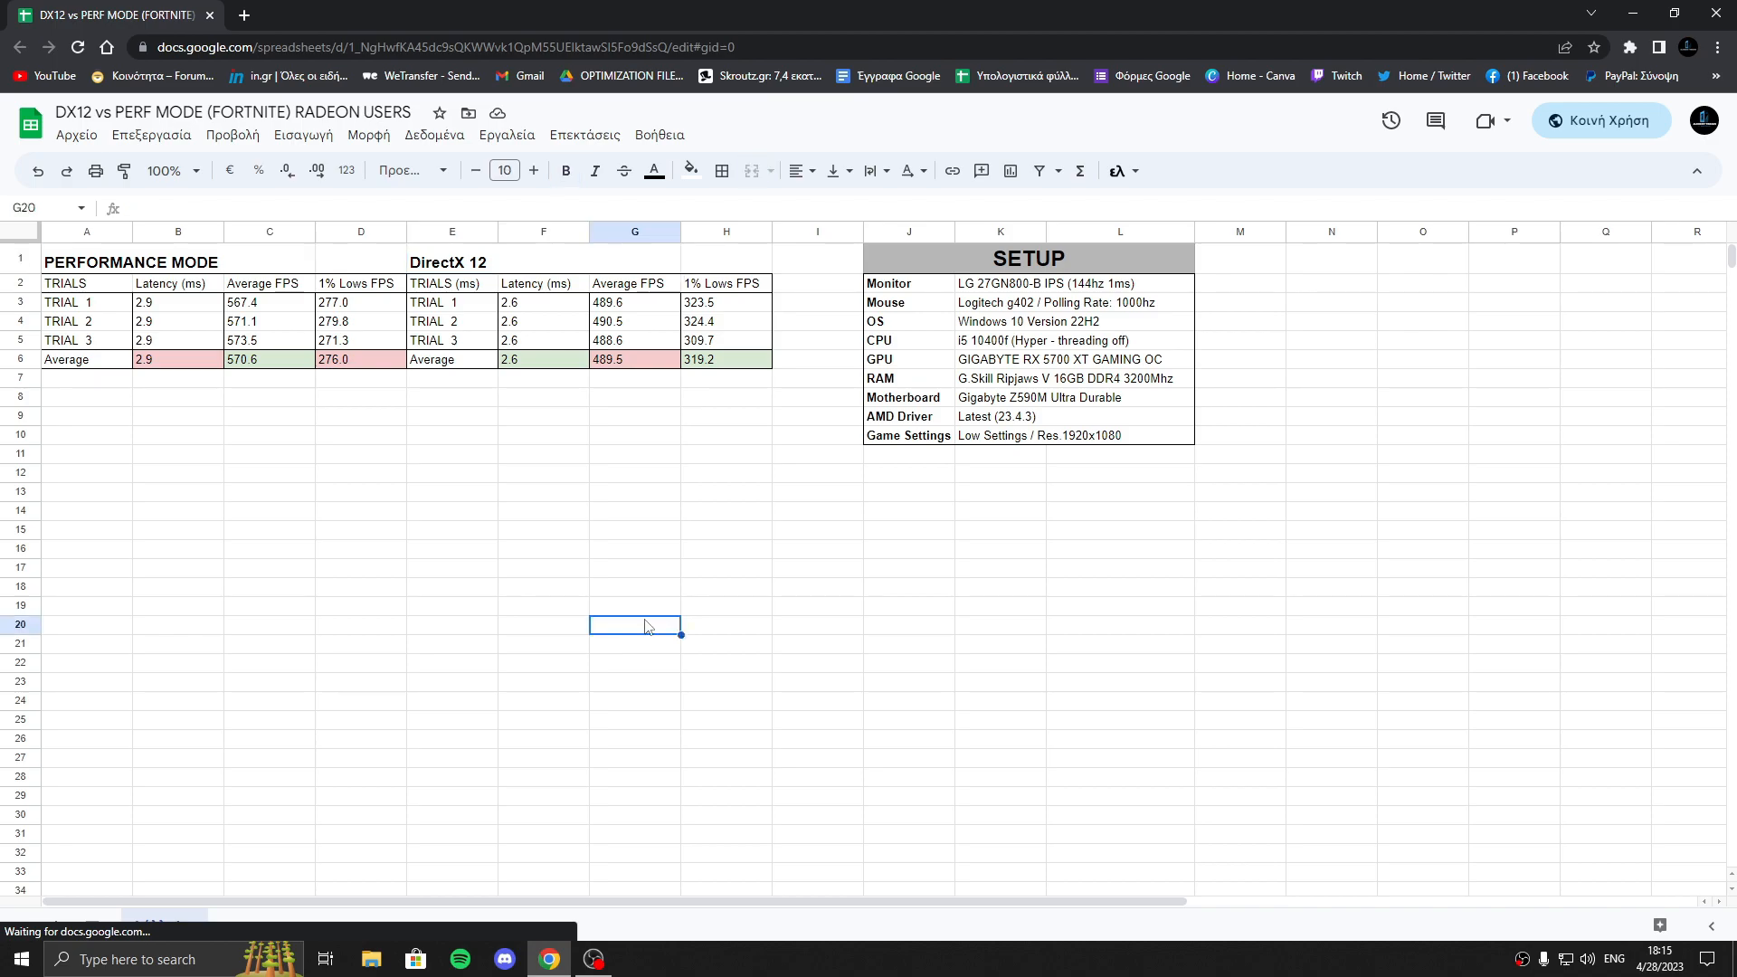
{"action": "left_click", "coordinate": [635, 454]}
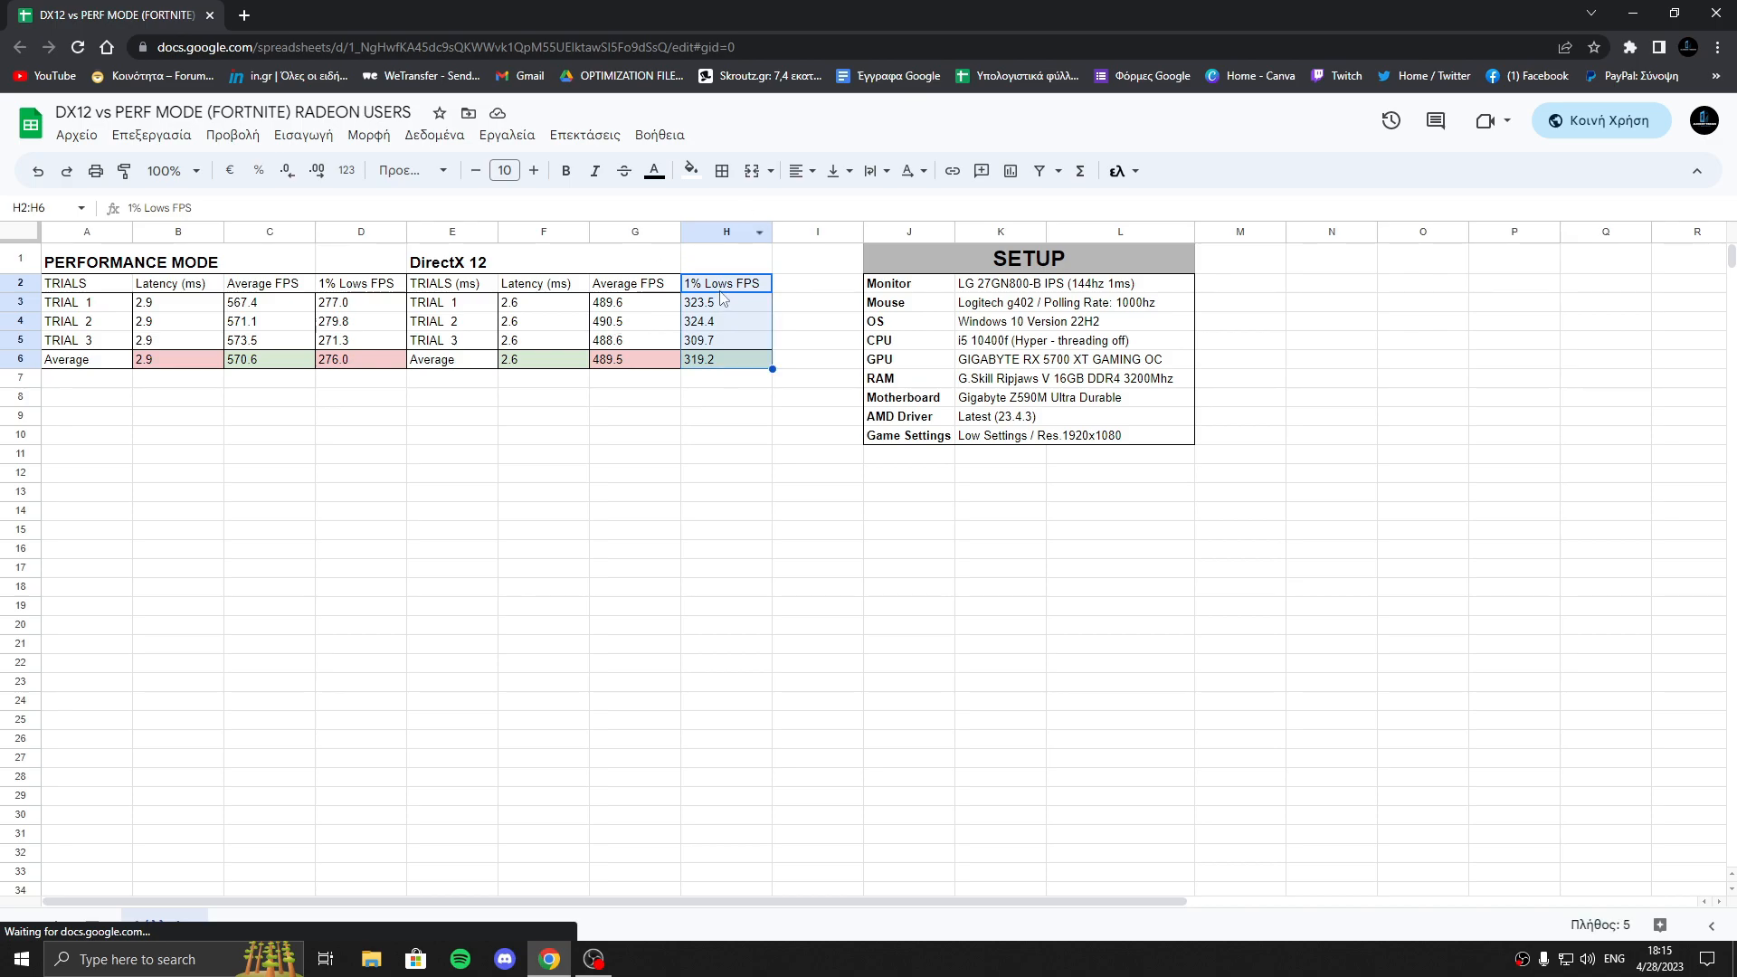
{"action": "left_click", "coordinate": [724, 453]}
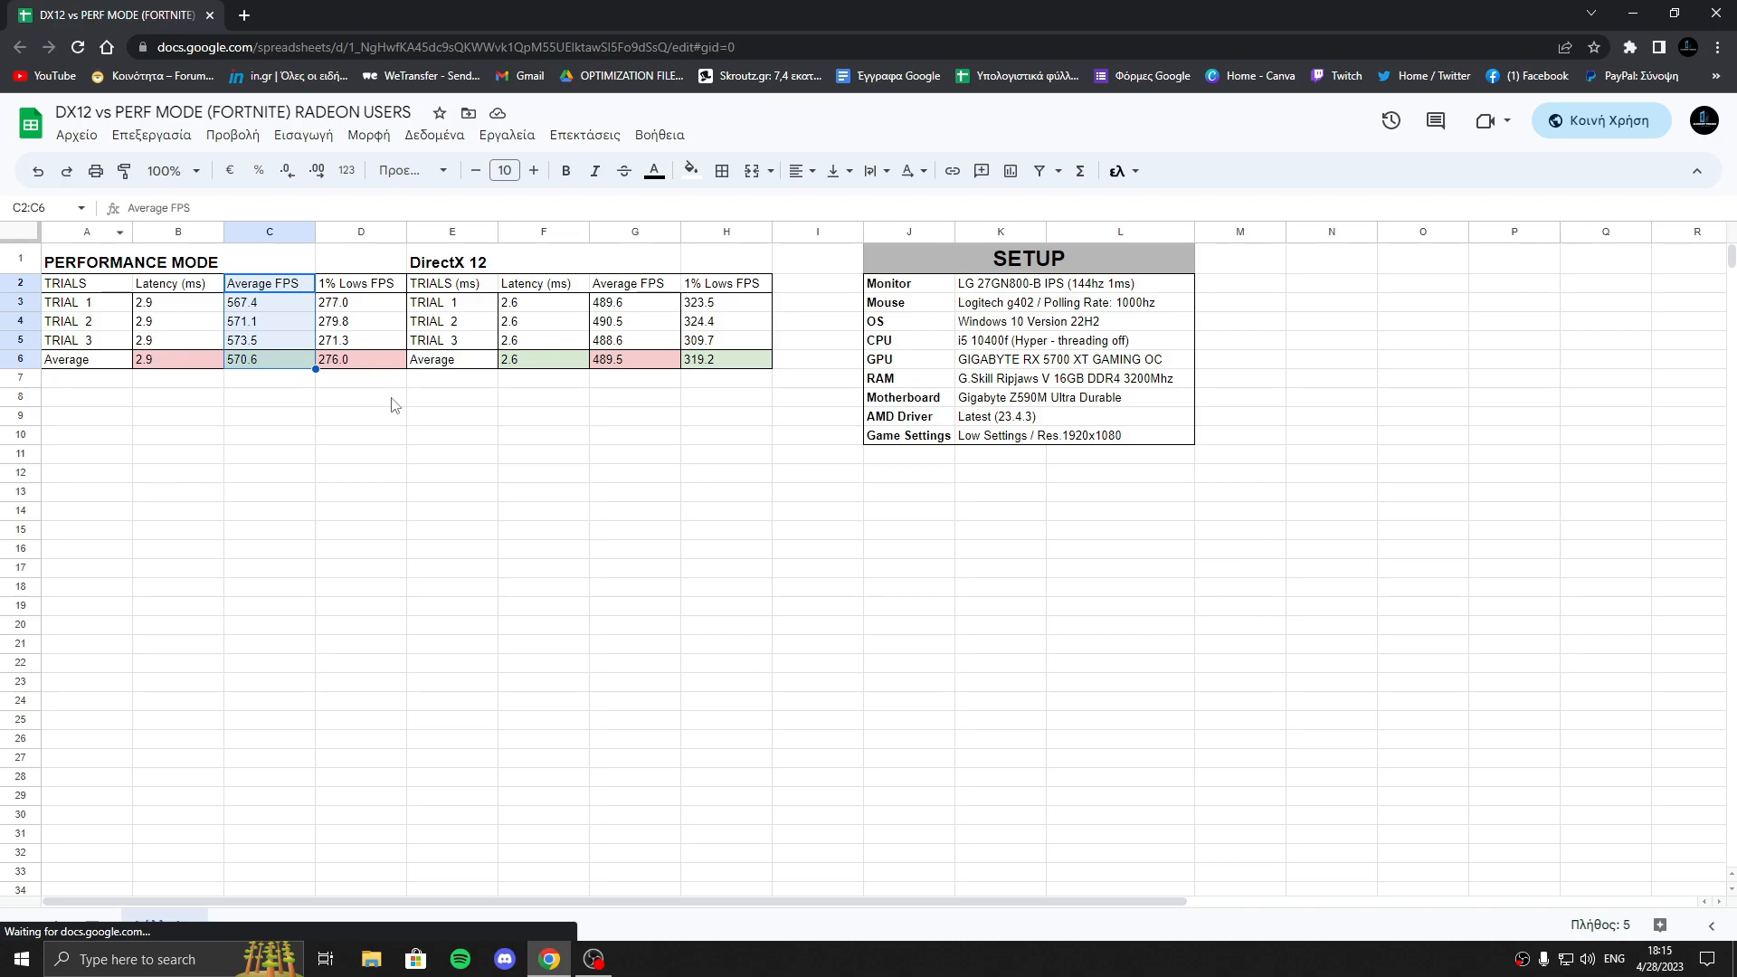
{"action": "left_click", "coordinate": [543, 473]}
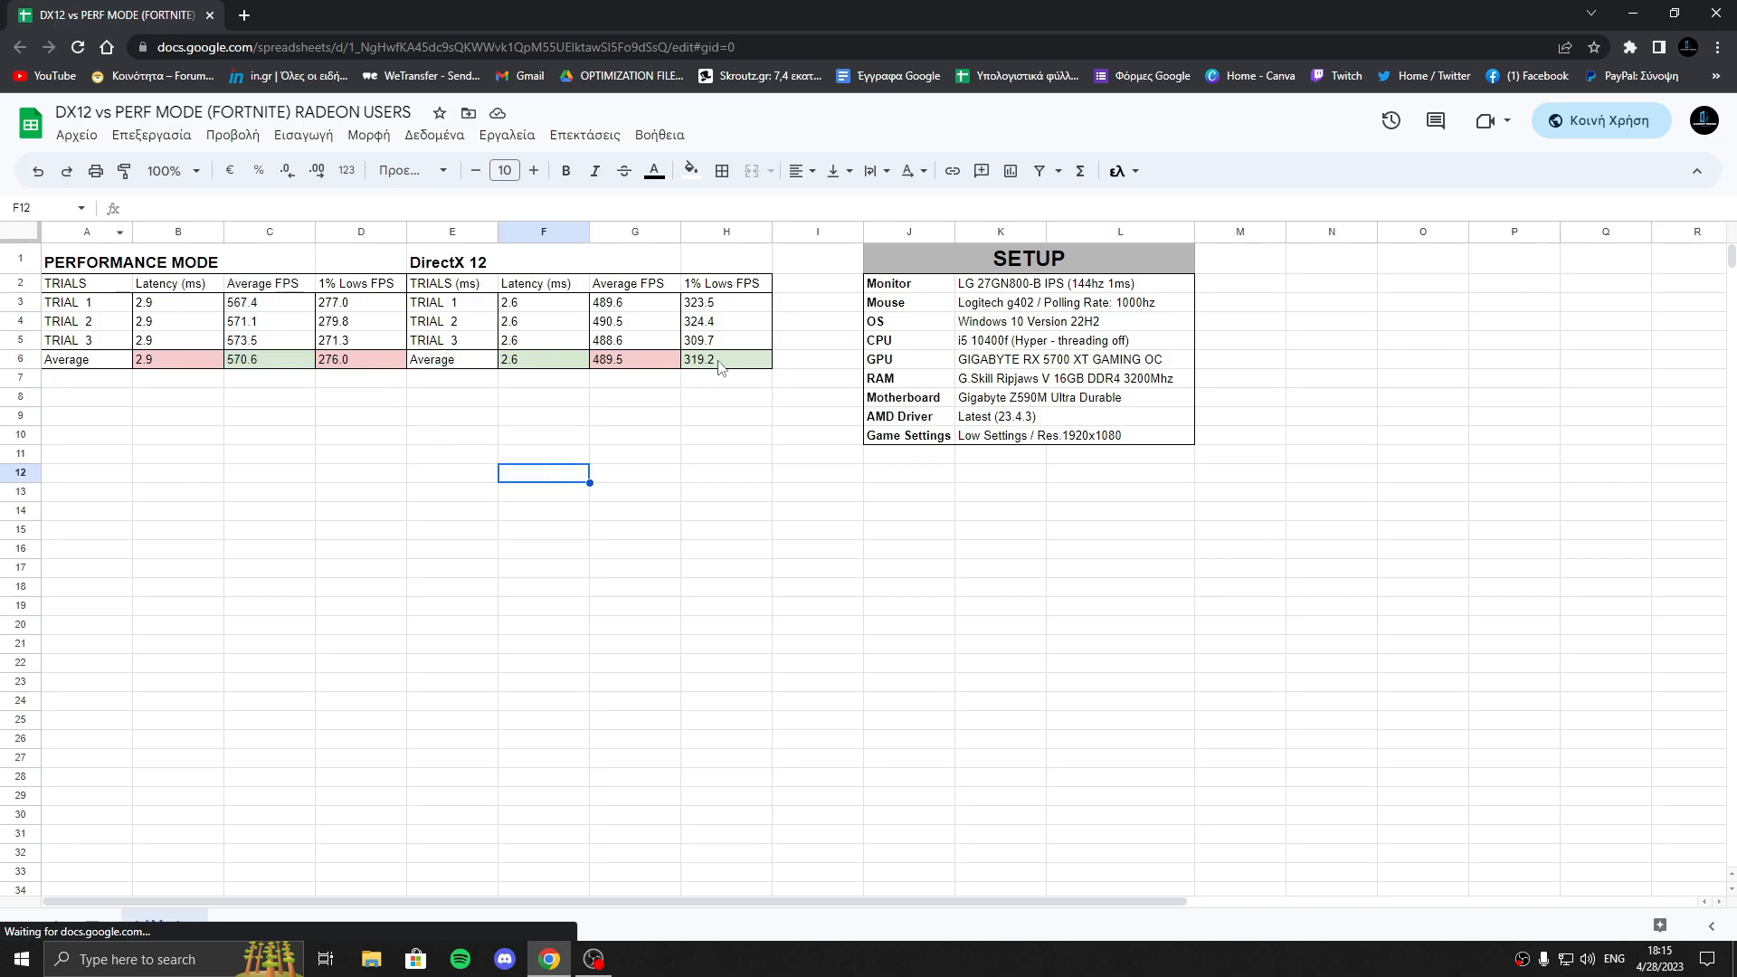
{"action": "mouse_move", "coordinate": [607, 576]}
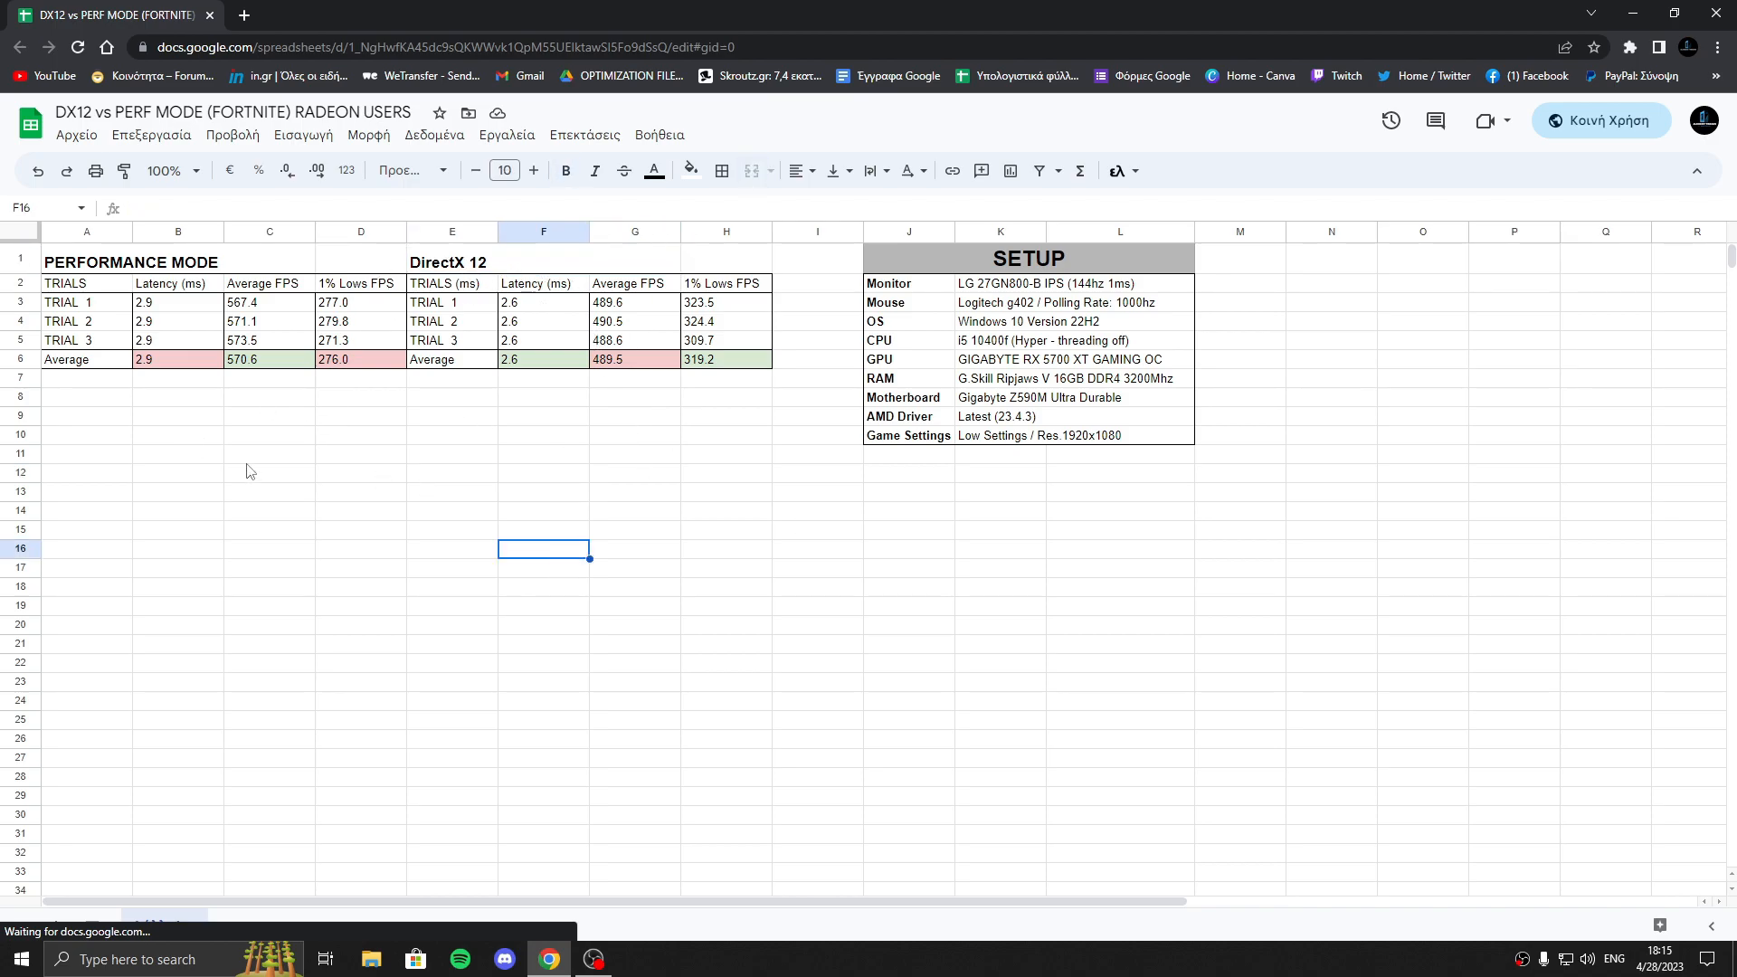
{"action": "mouse_move", "coordinate": [676, 368]}
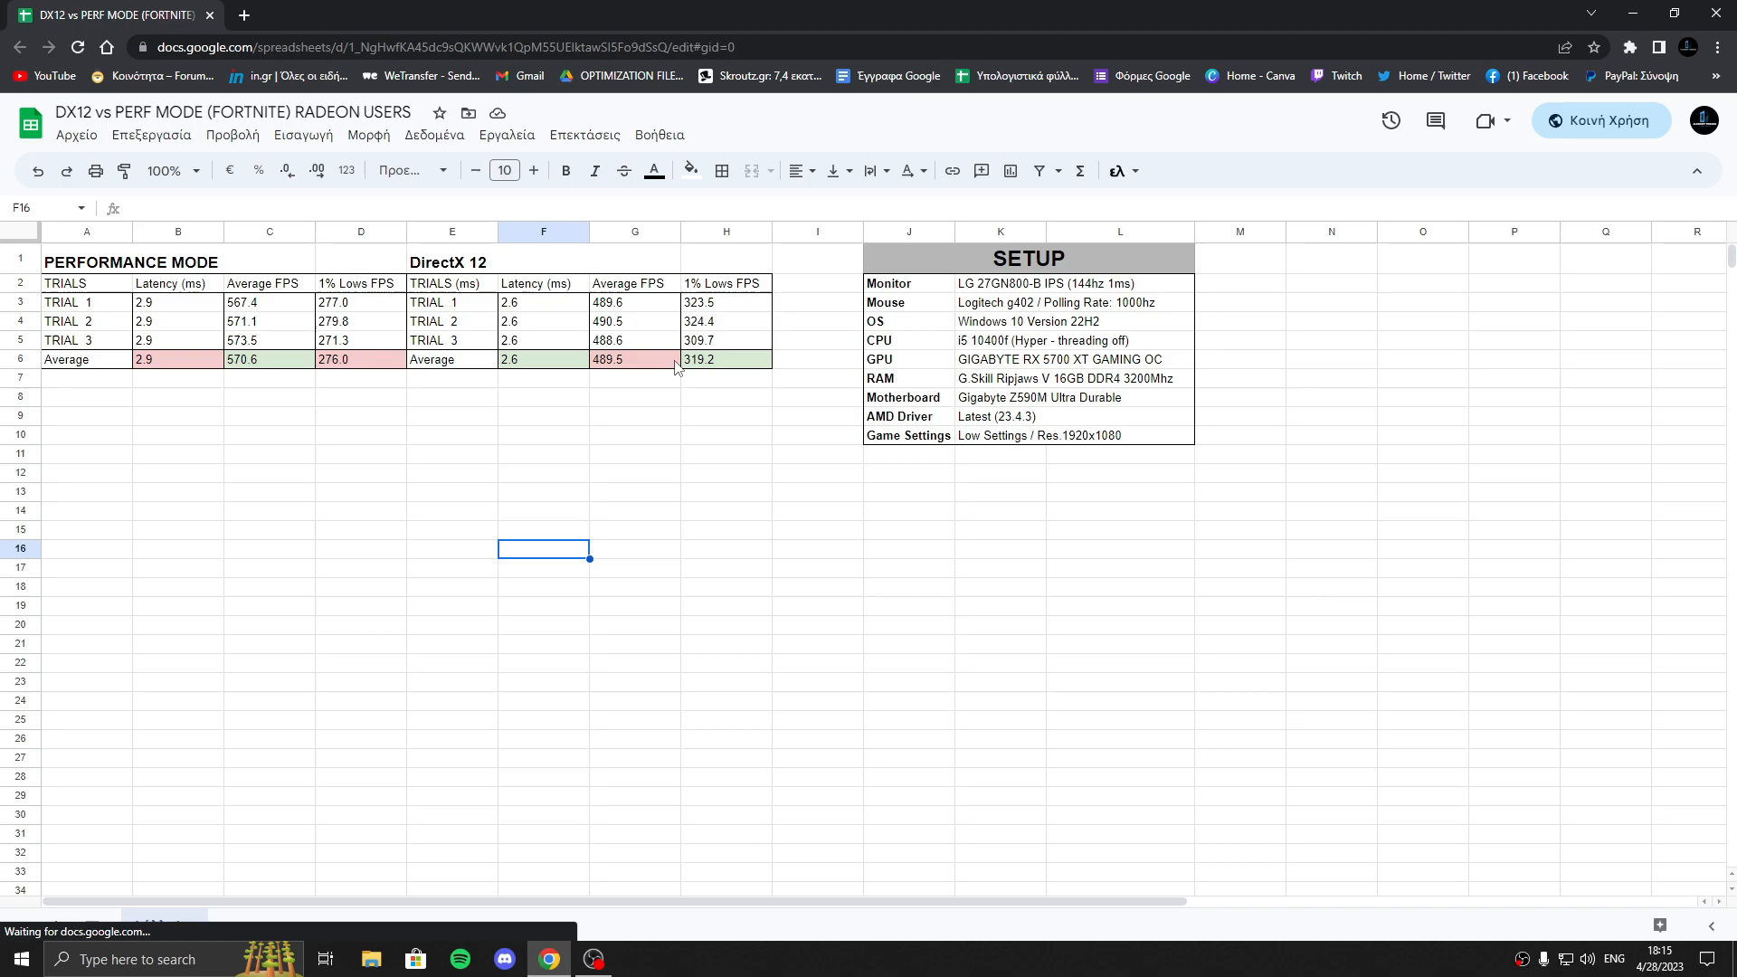
{"action": "mouse_move", "coordinate": [470, 273]}
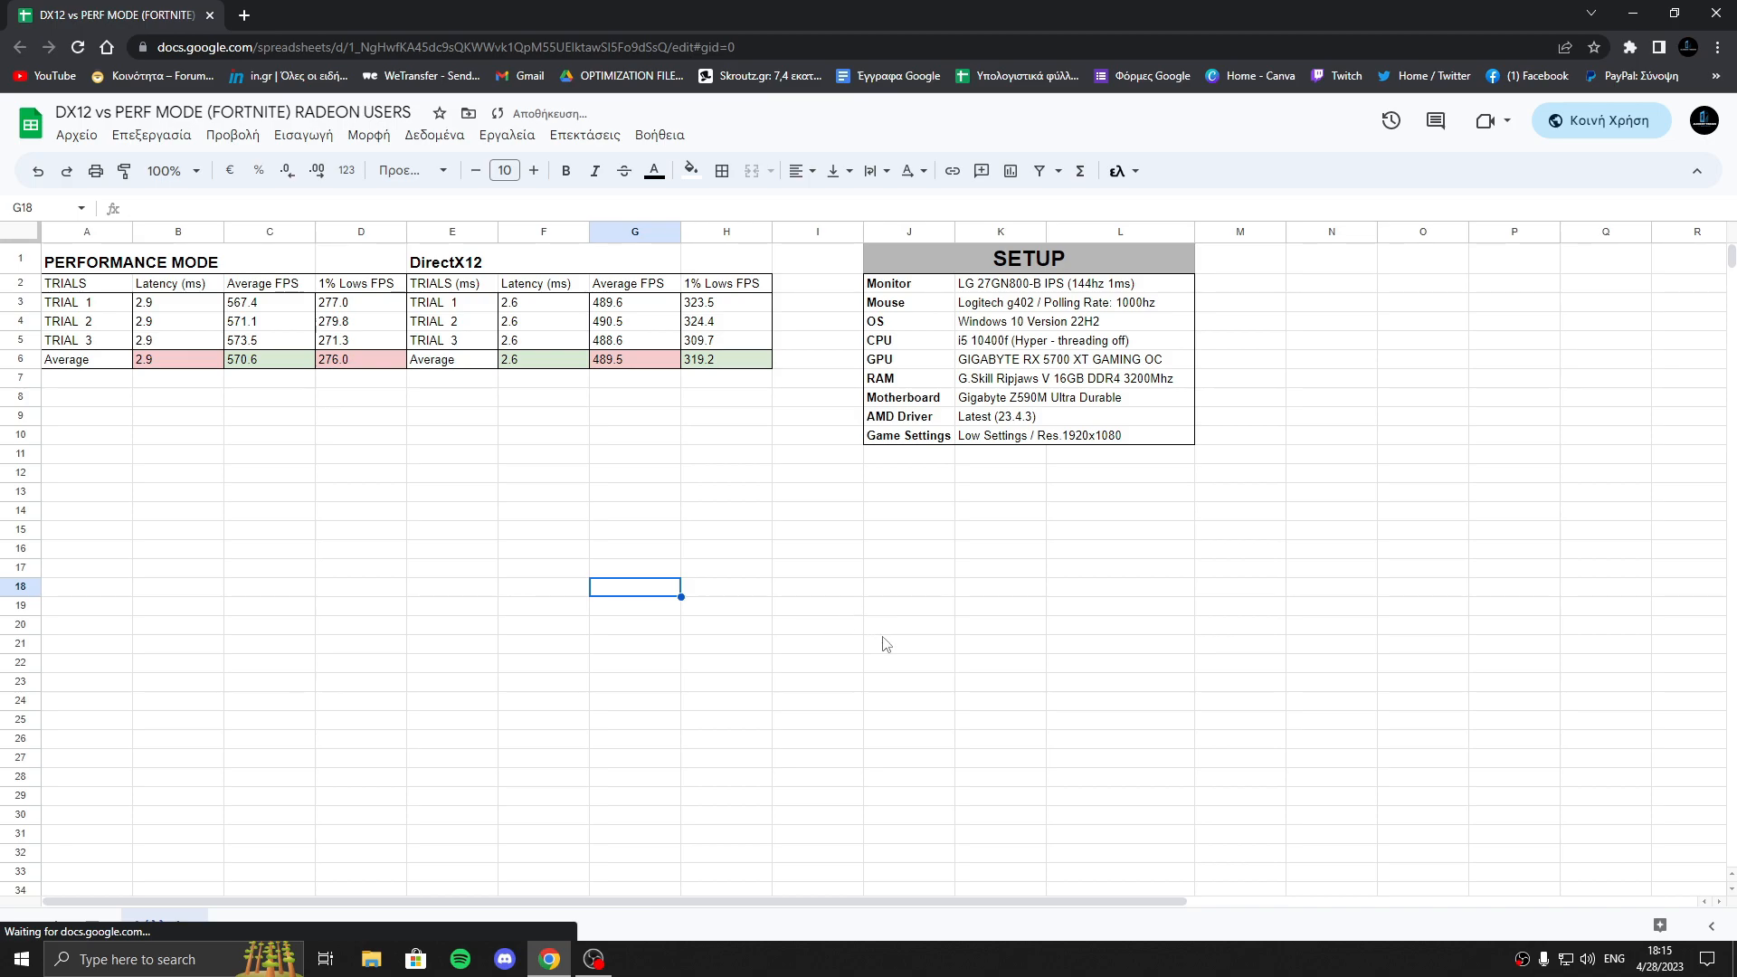
{"action": "left_click", "coordinate": [908, 415]}
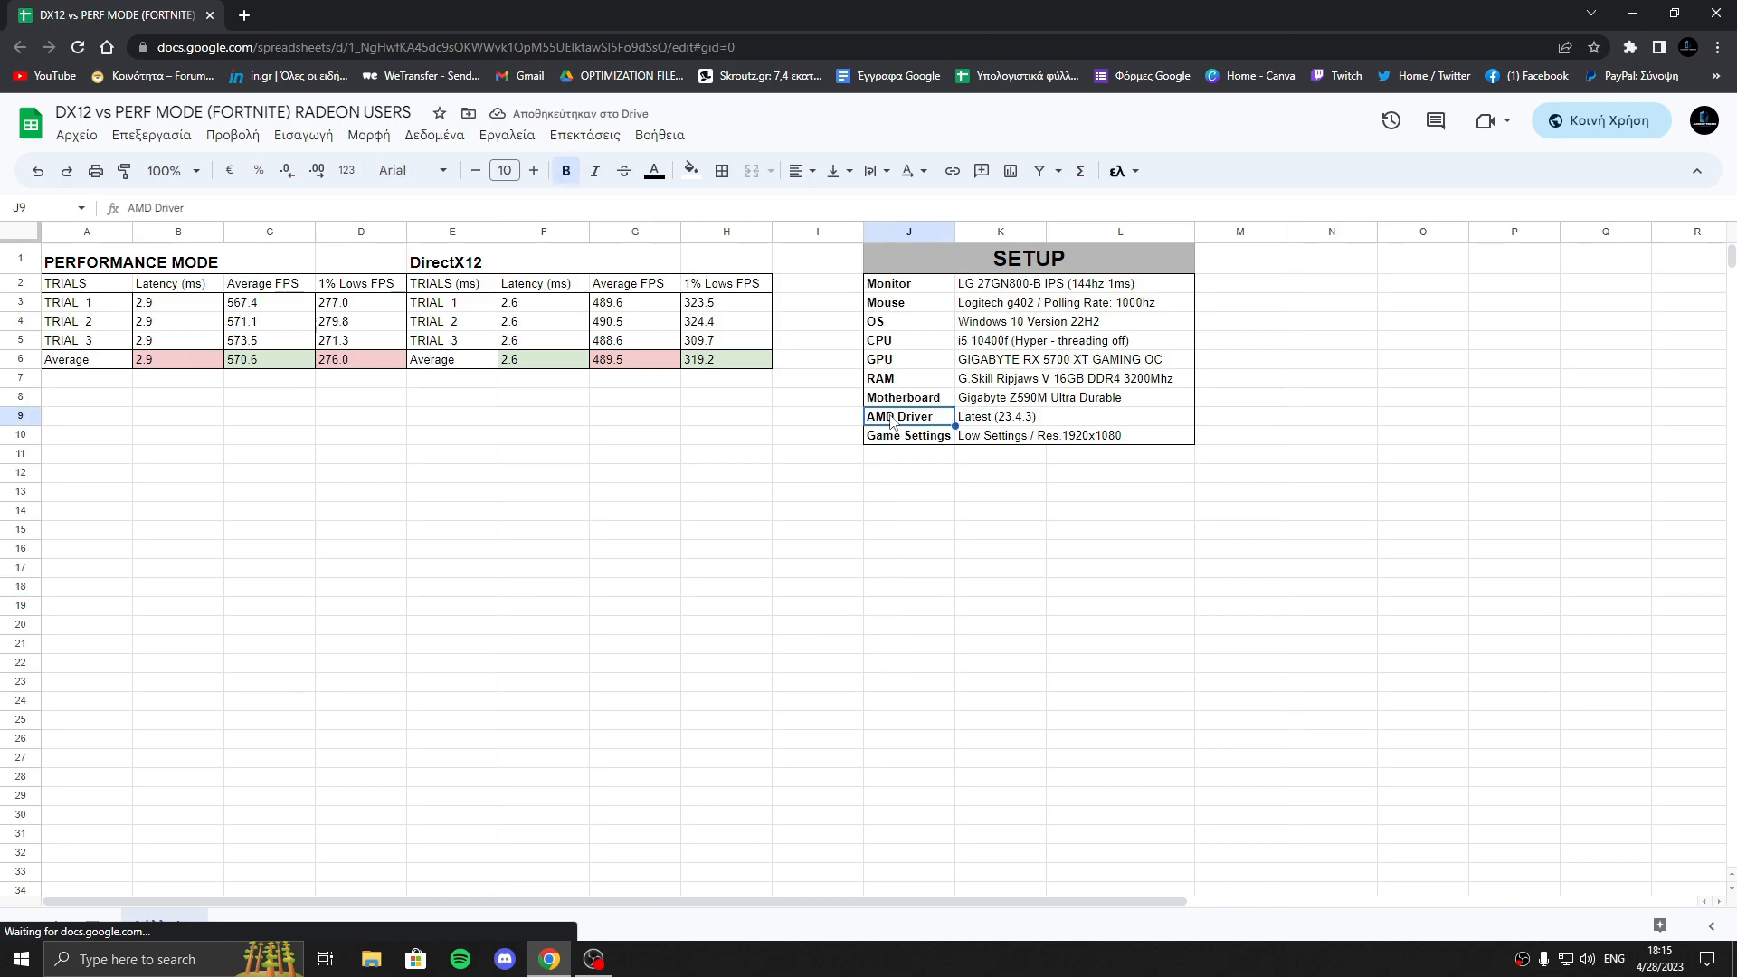
{"action": "left_click", "coordinate": [997, 416]}
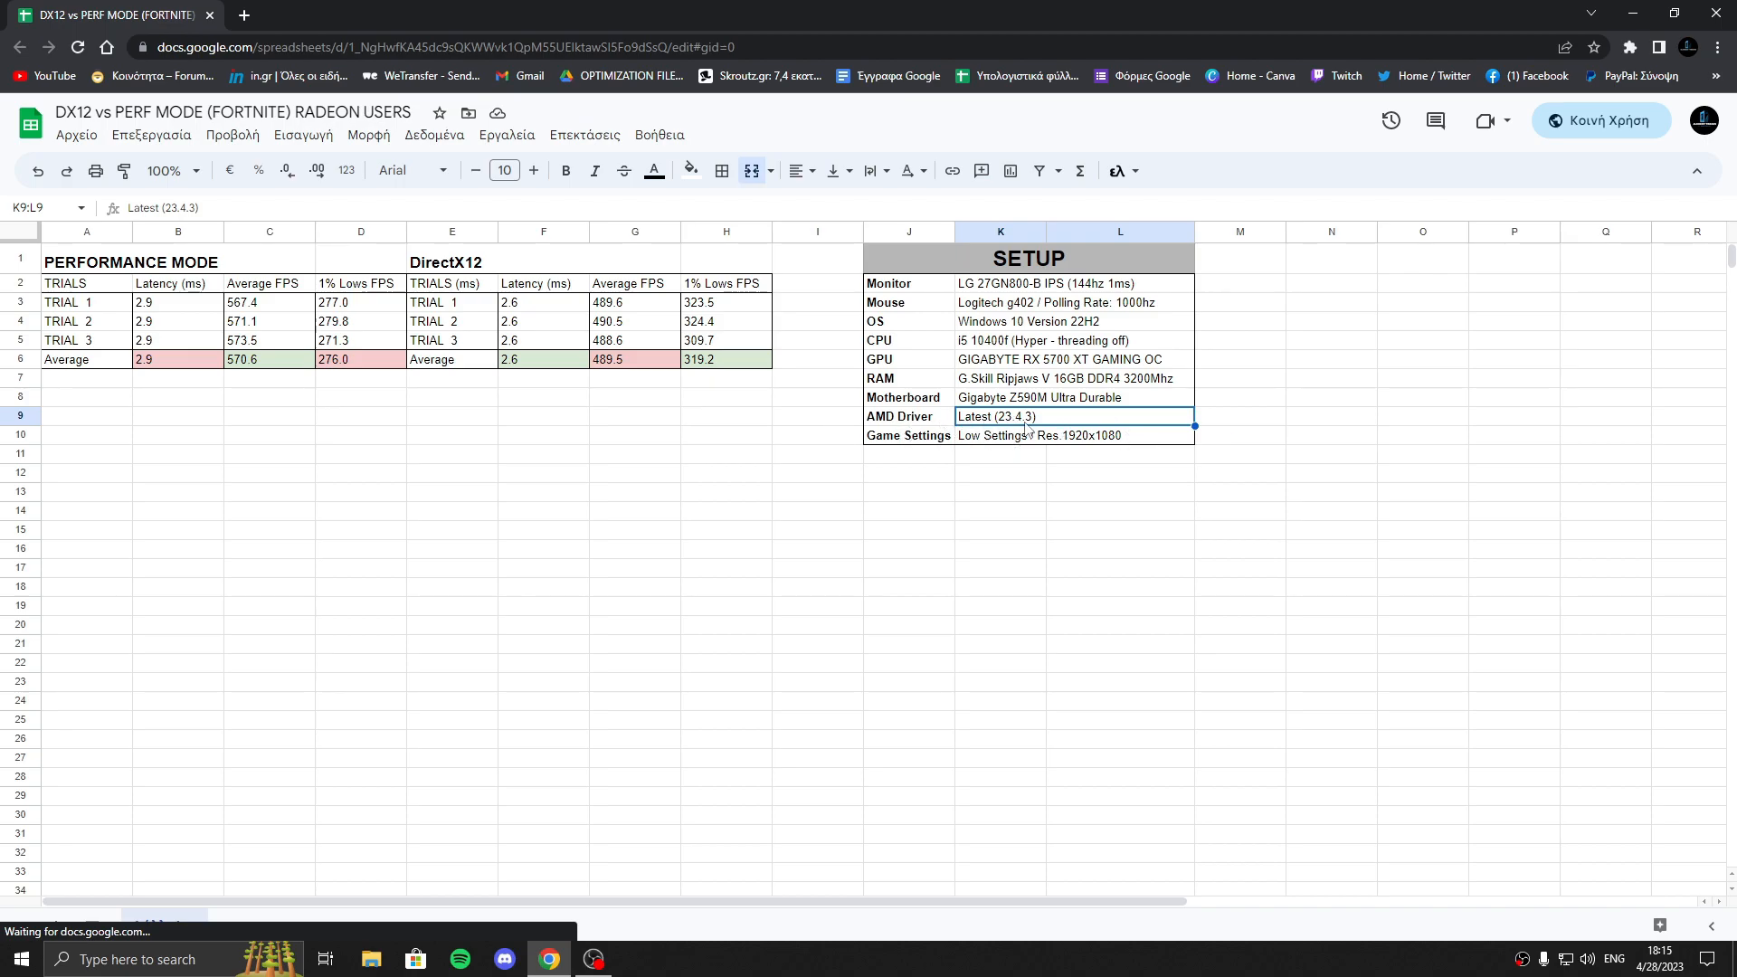
{"action": "mouse_move", "coordinate": [1016, 569]}
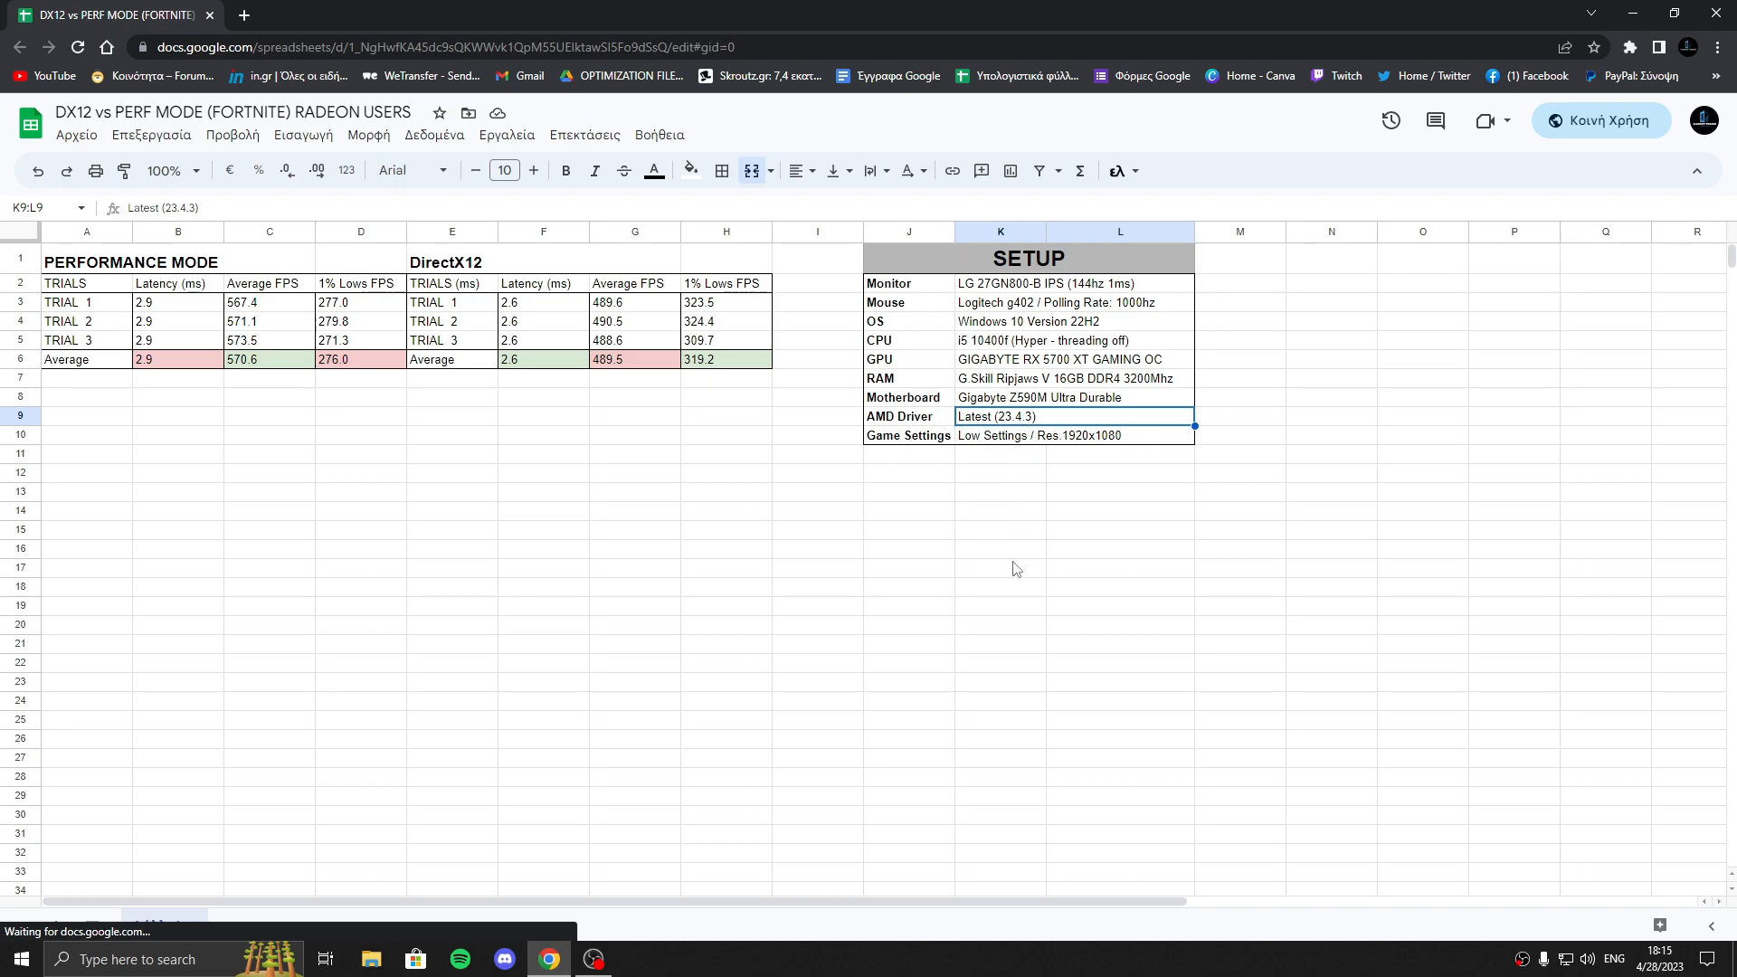
{"action": "mouse_move", "coordinate": [1011, 582]}
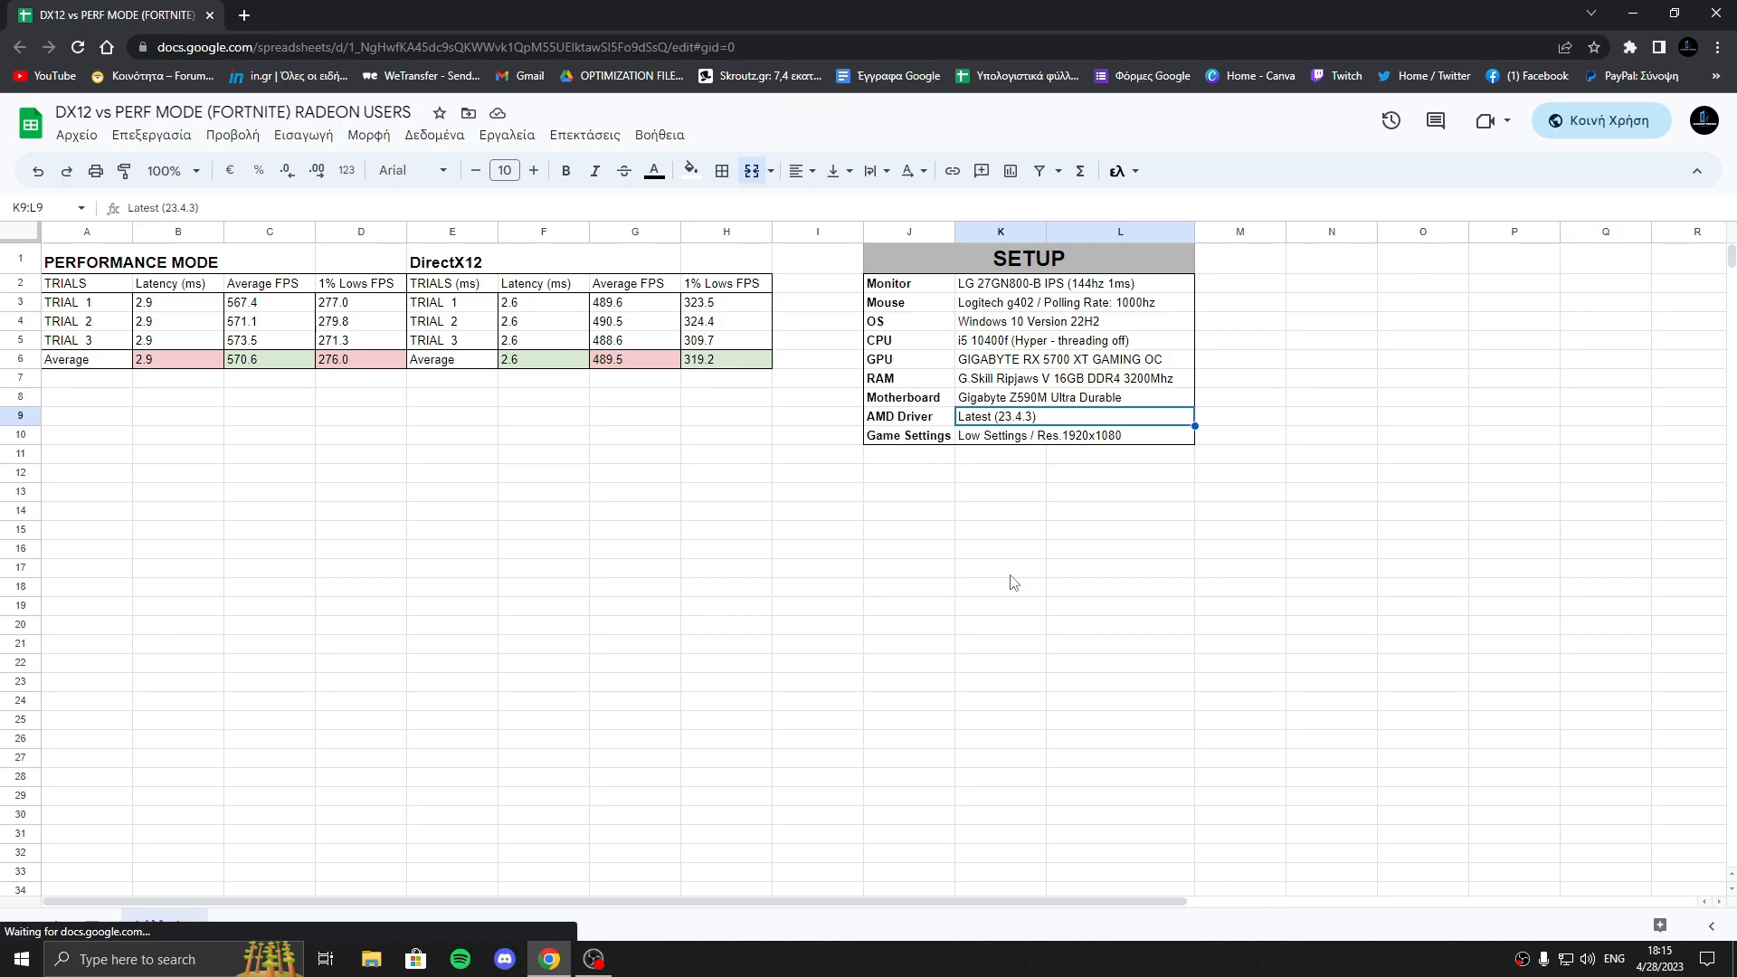
{"action": "mouse_move", "coordinate": [835, 586]}
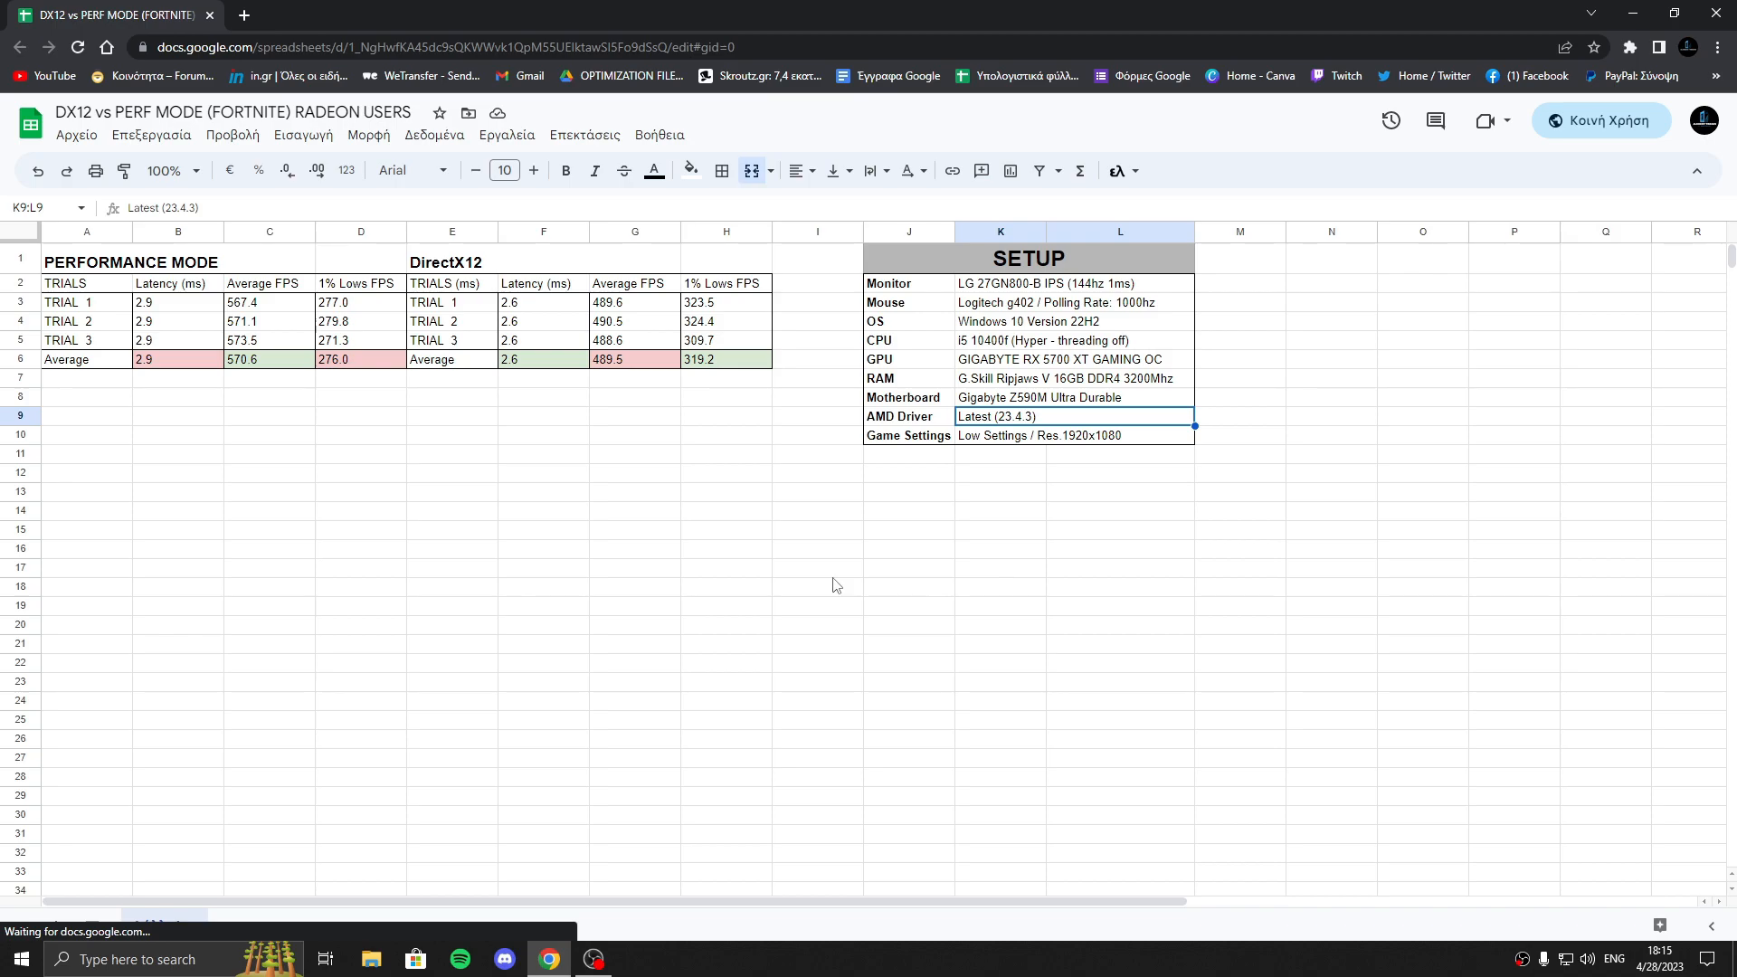
{"action": "mouse_move", "coordinate": [653, 557]}
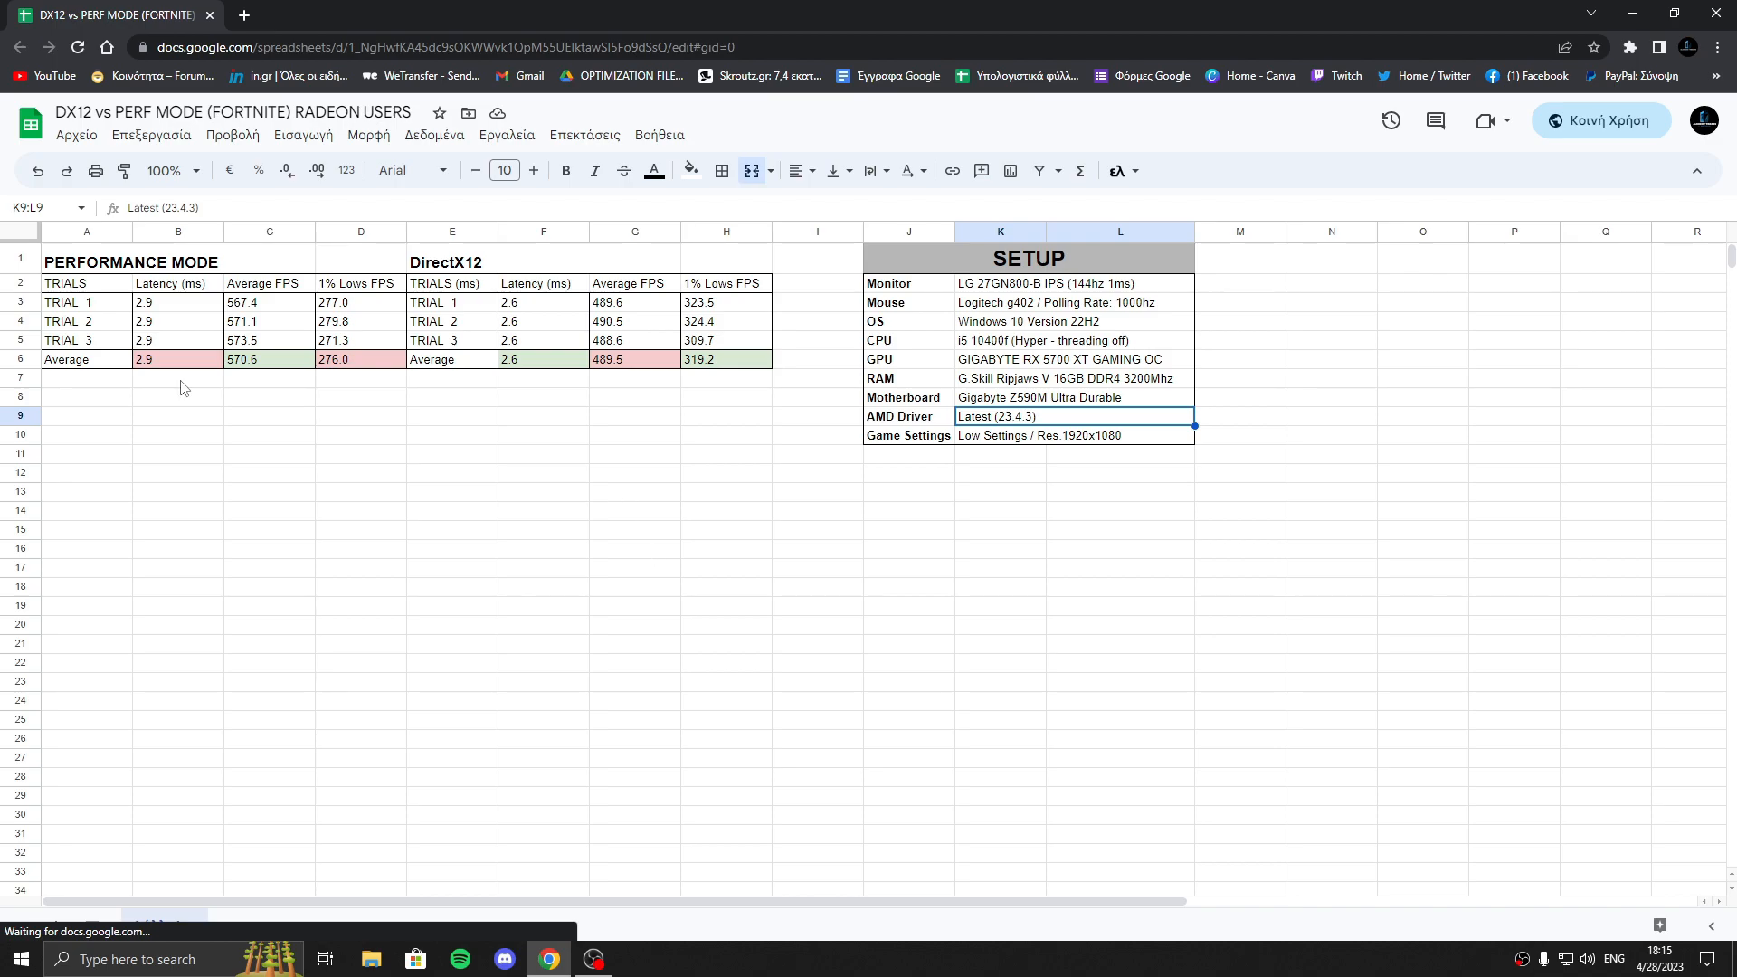
{"action": "left_click_drag", "start_coordinate": [178, 340], "coordinate": [269, 359]}
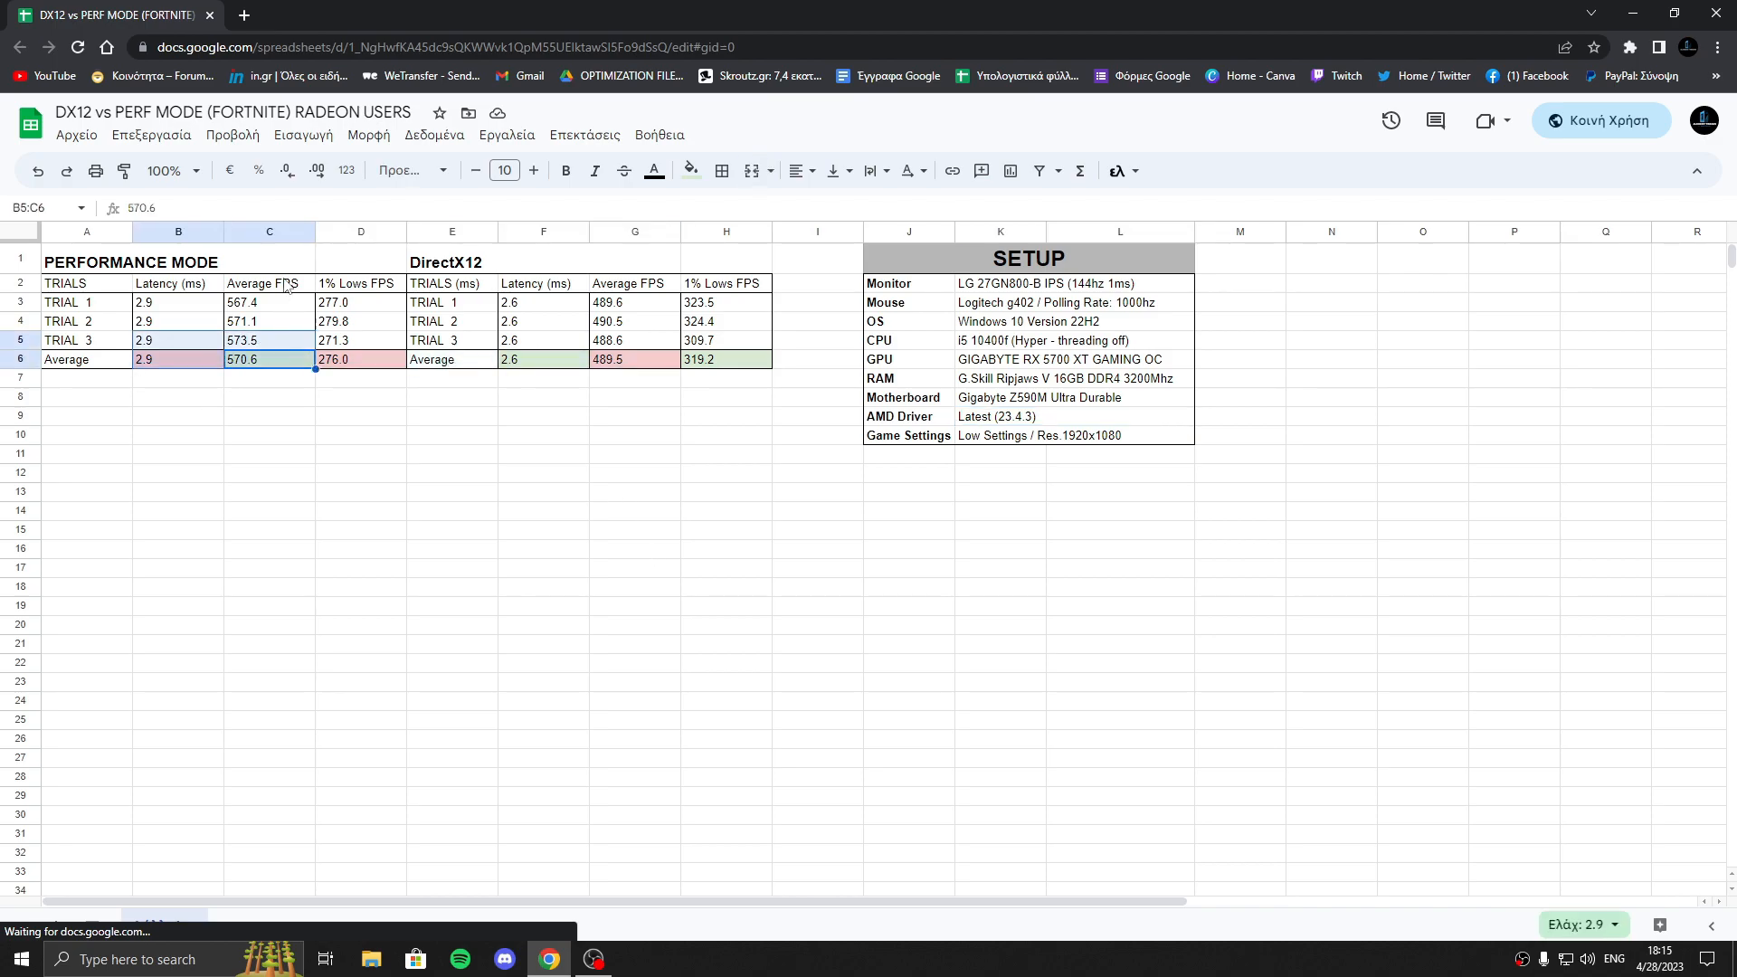
{"action": "left_click", "coordinate": [360, 510]}
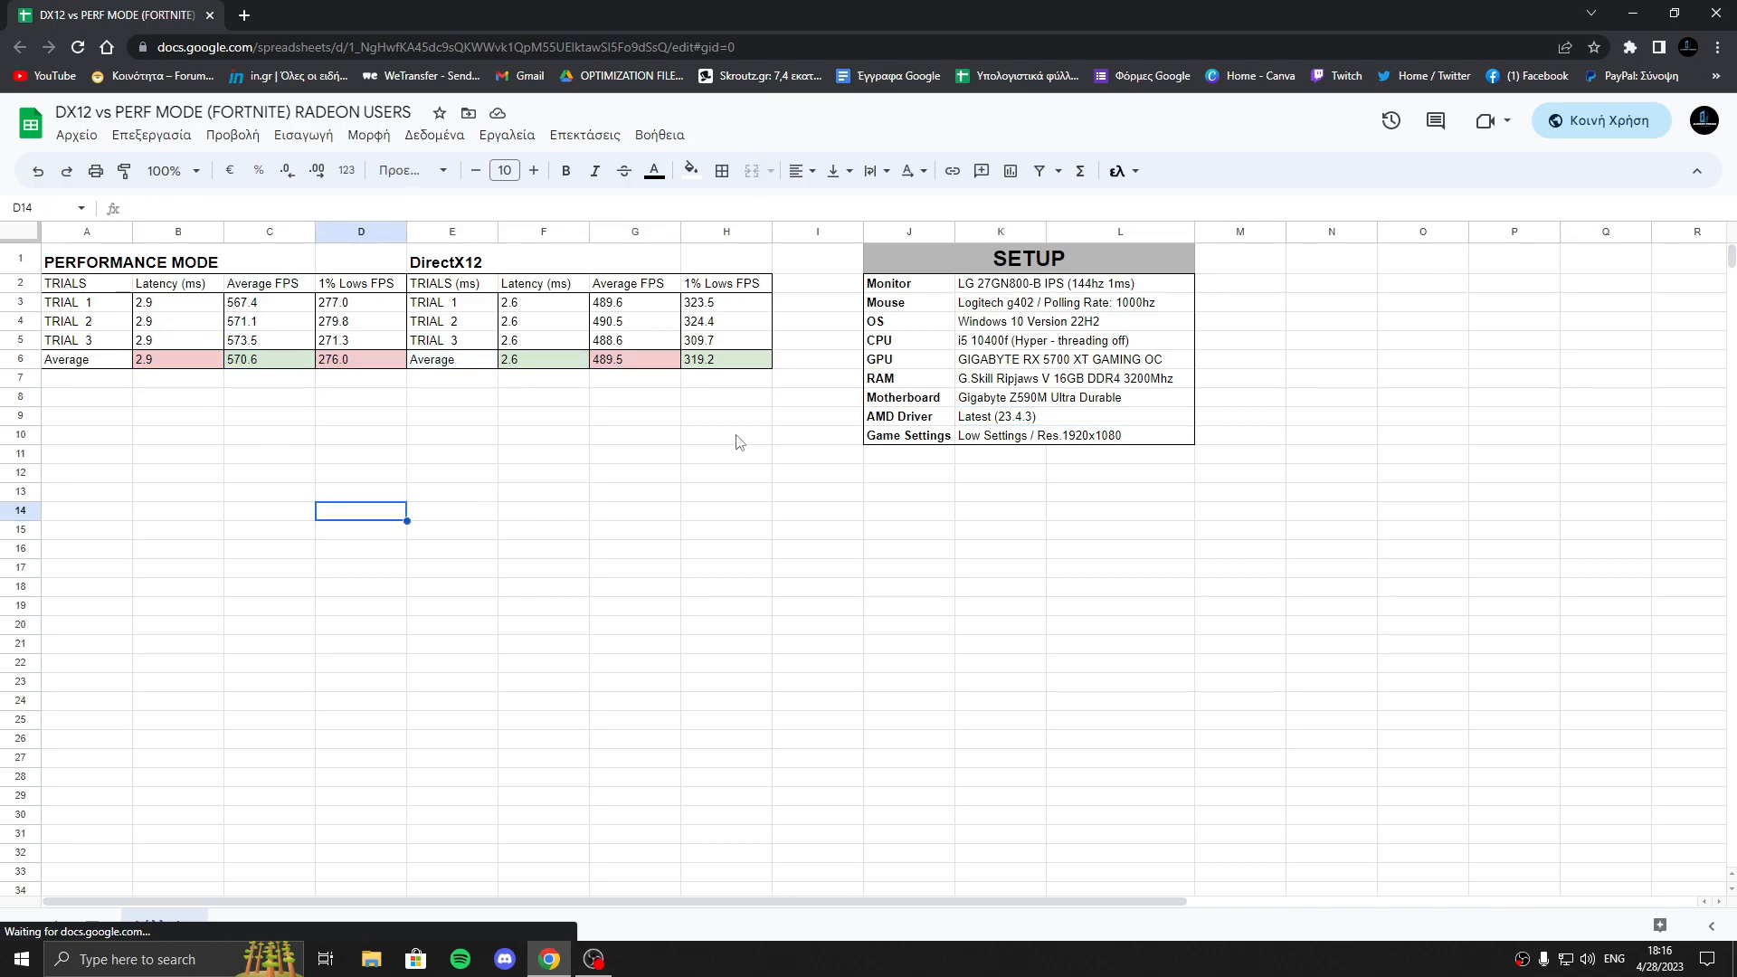
{"action": "left_click_drag", "start_coordinate": [635, 433], "coordinate": [635, 452]}
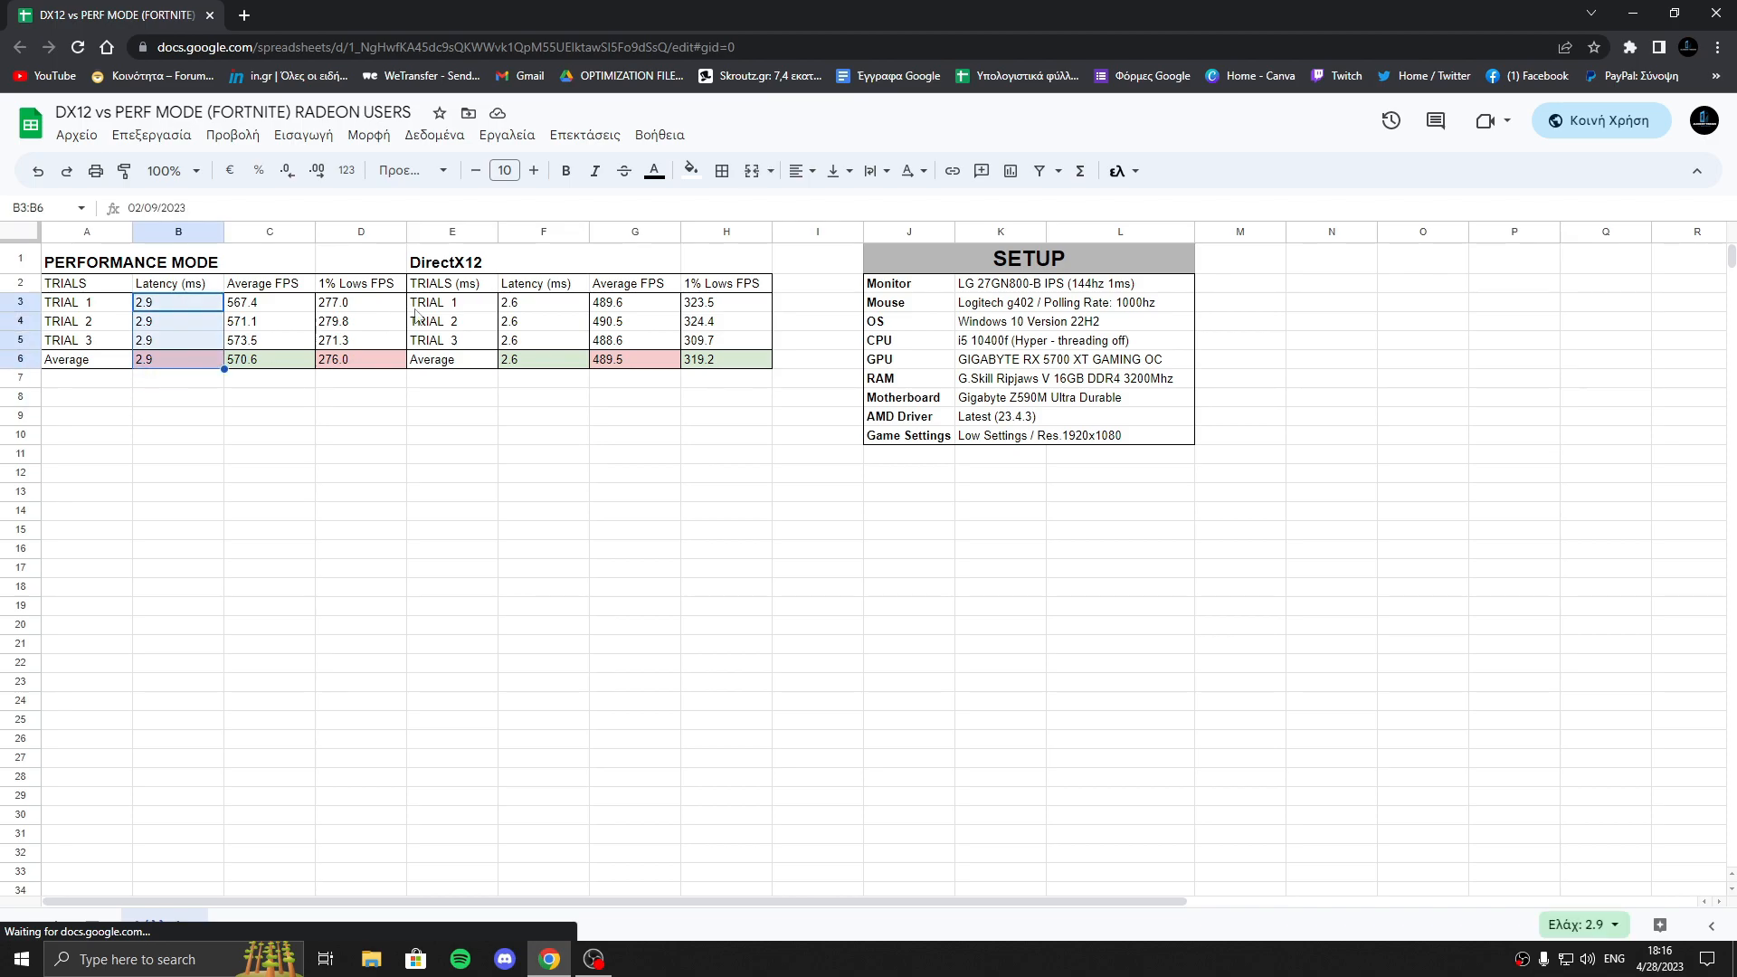
{"action": "mouse_move", "coordinate": [120, 354]}
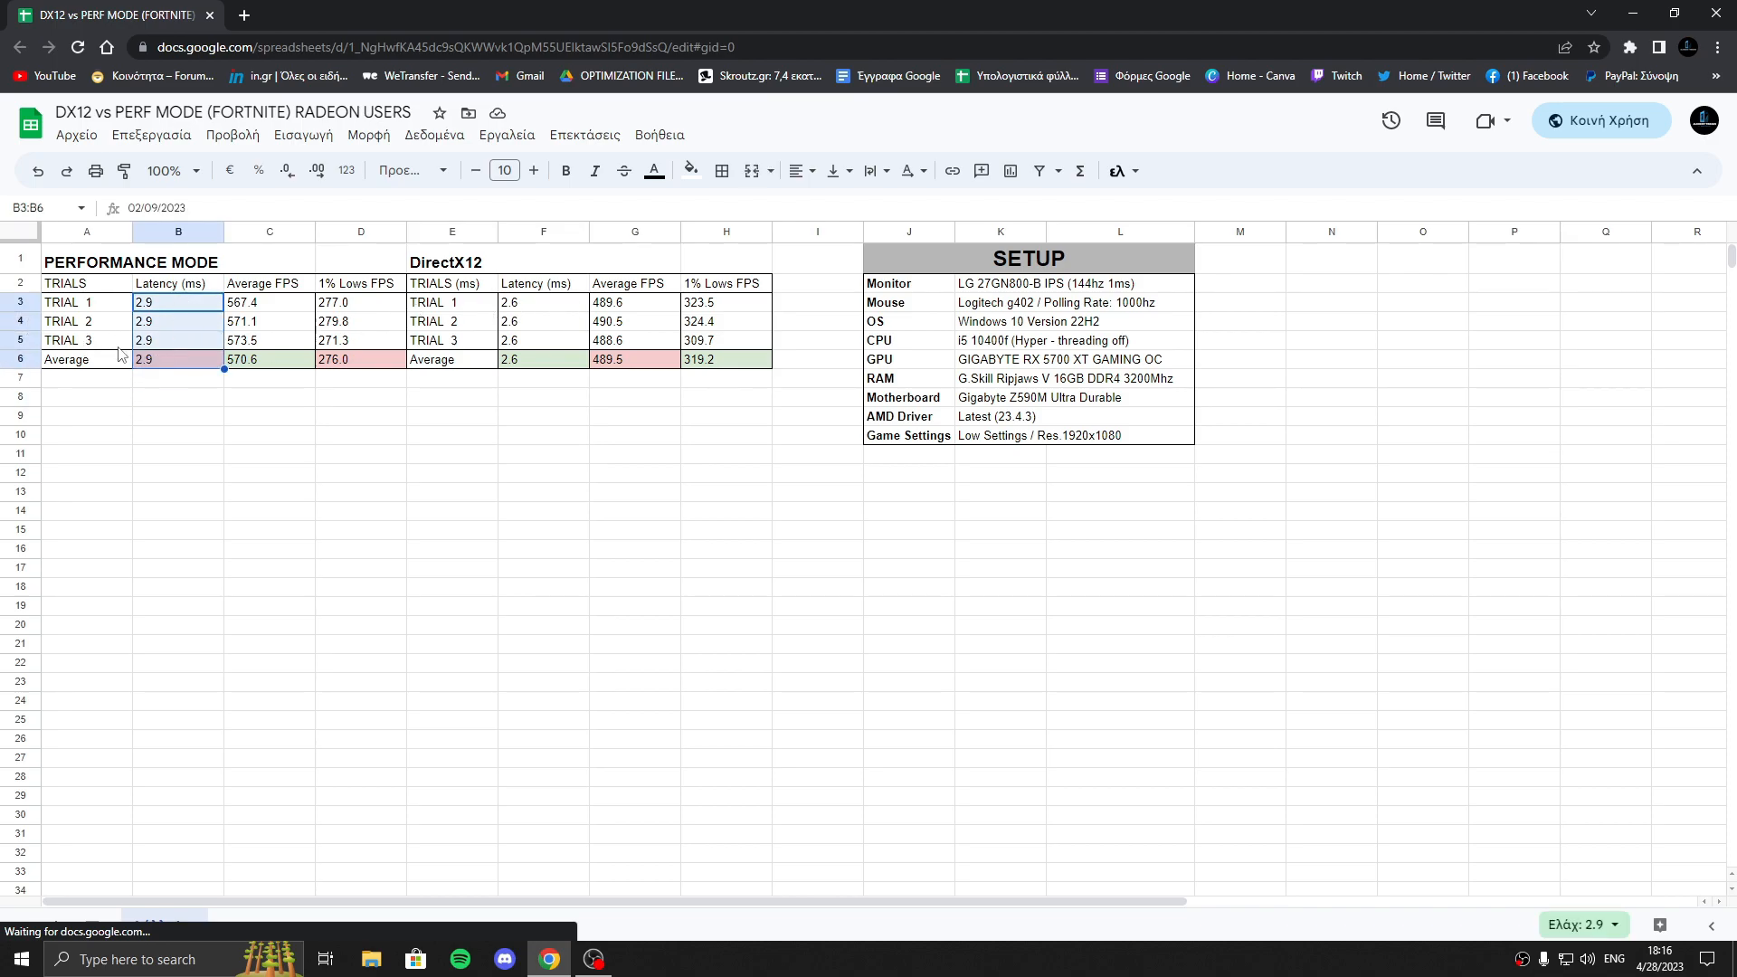
{"action": "left_click", "coordinate": [633, 453]}
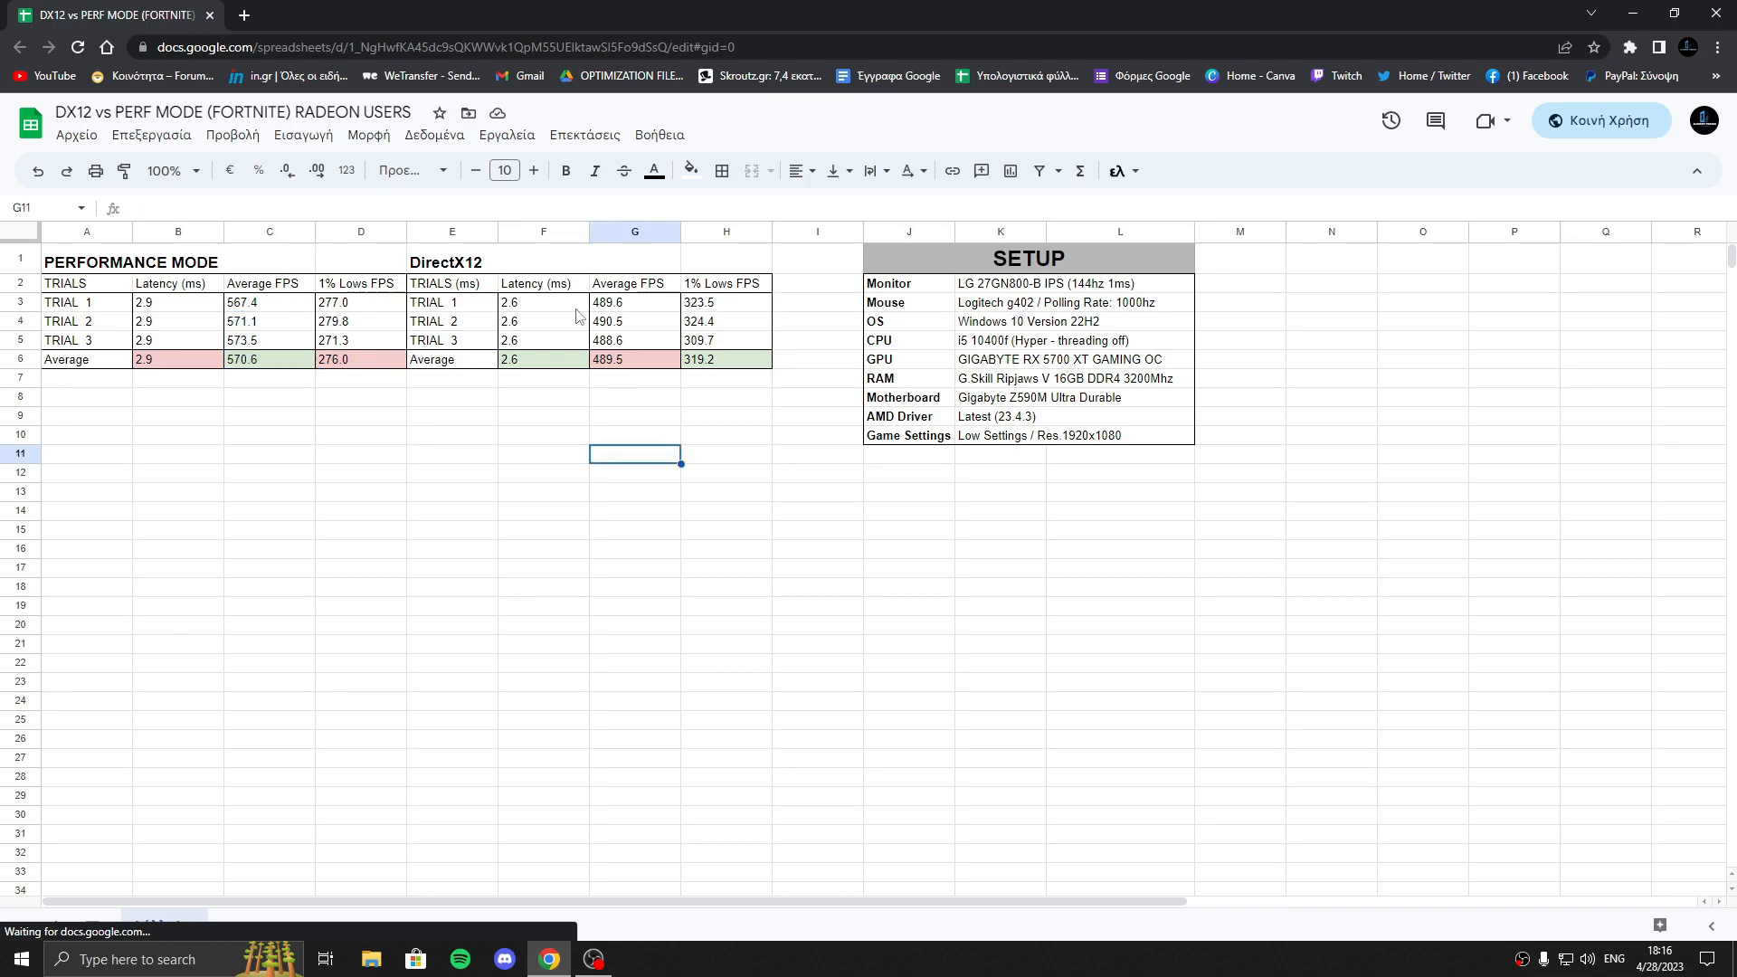
{"action": "left_click_drag", "start_coordinate": [635, 302], "coordinate": [636, 340]}
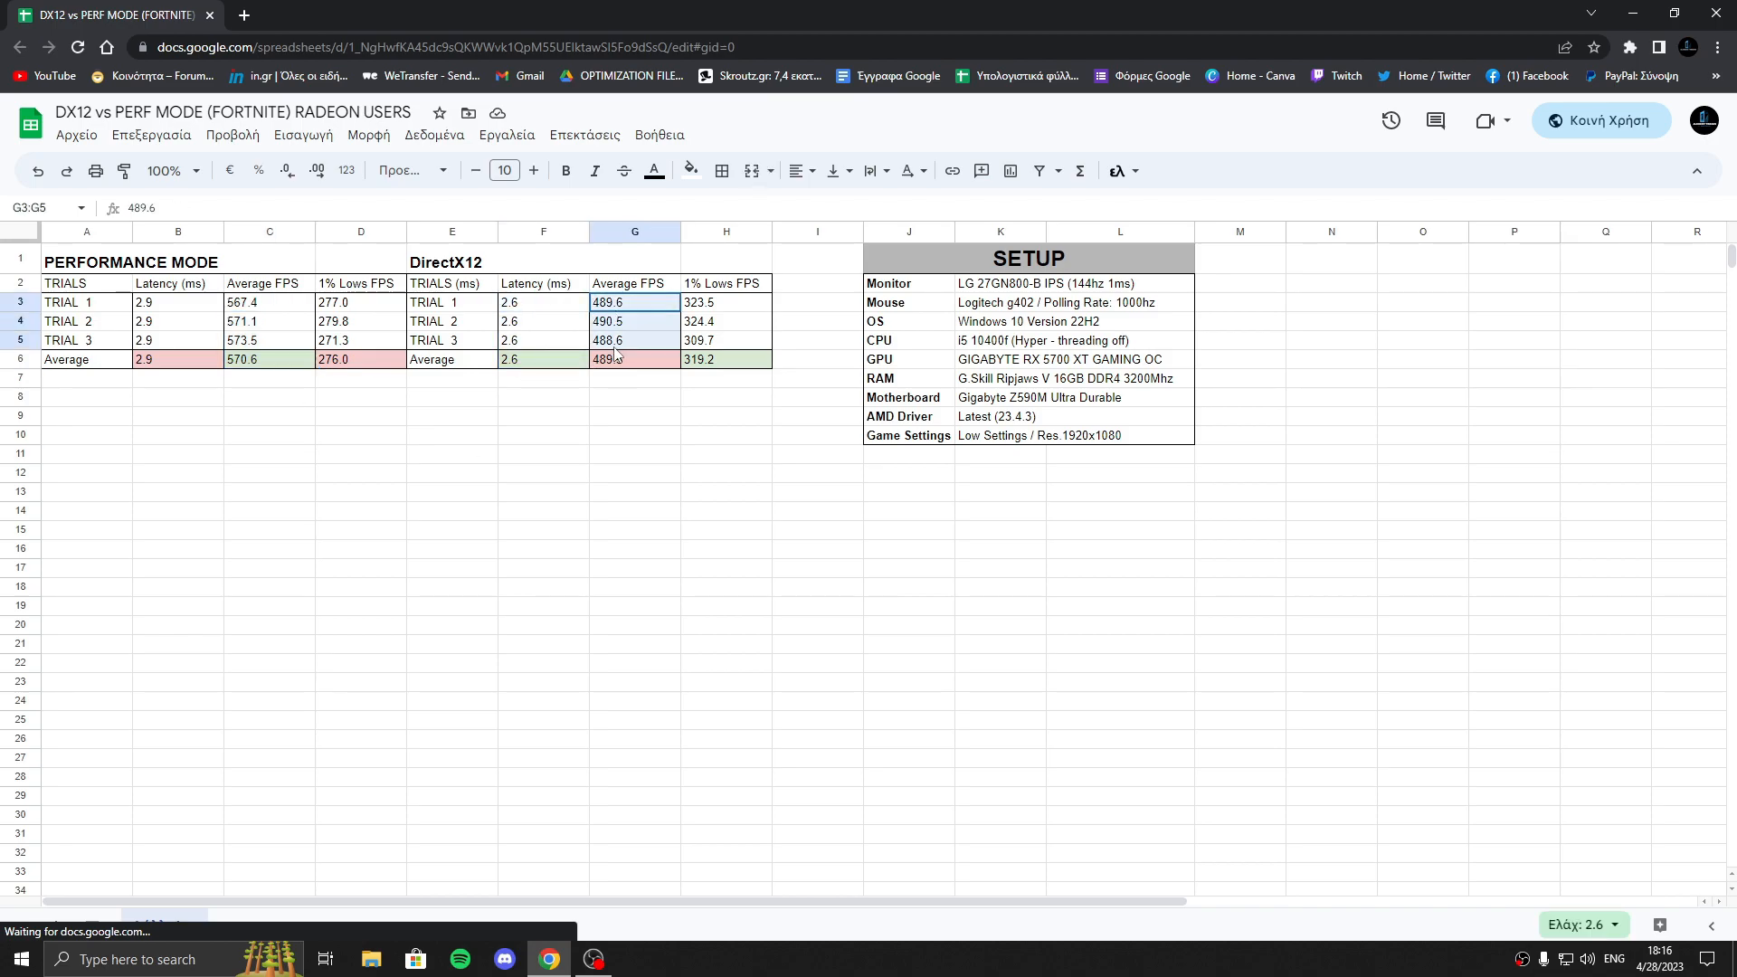
{"action": "left_click", "coordinate": [634, 415]}
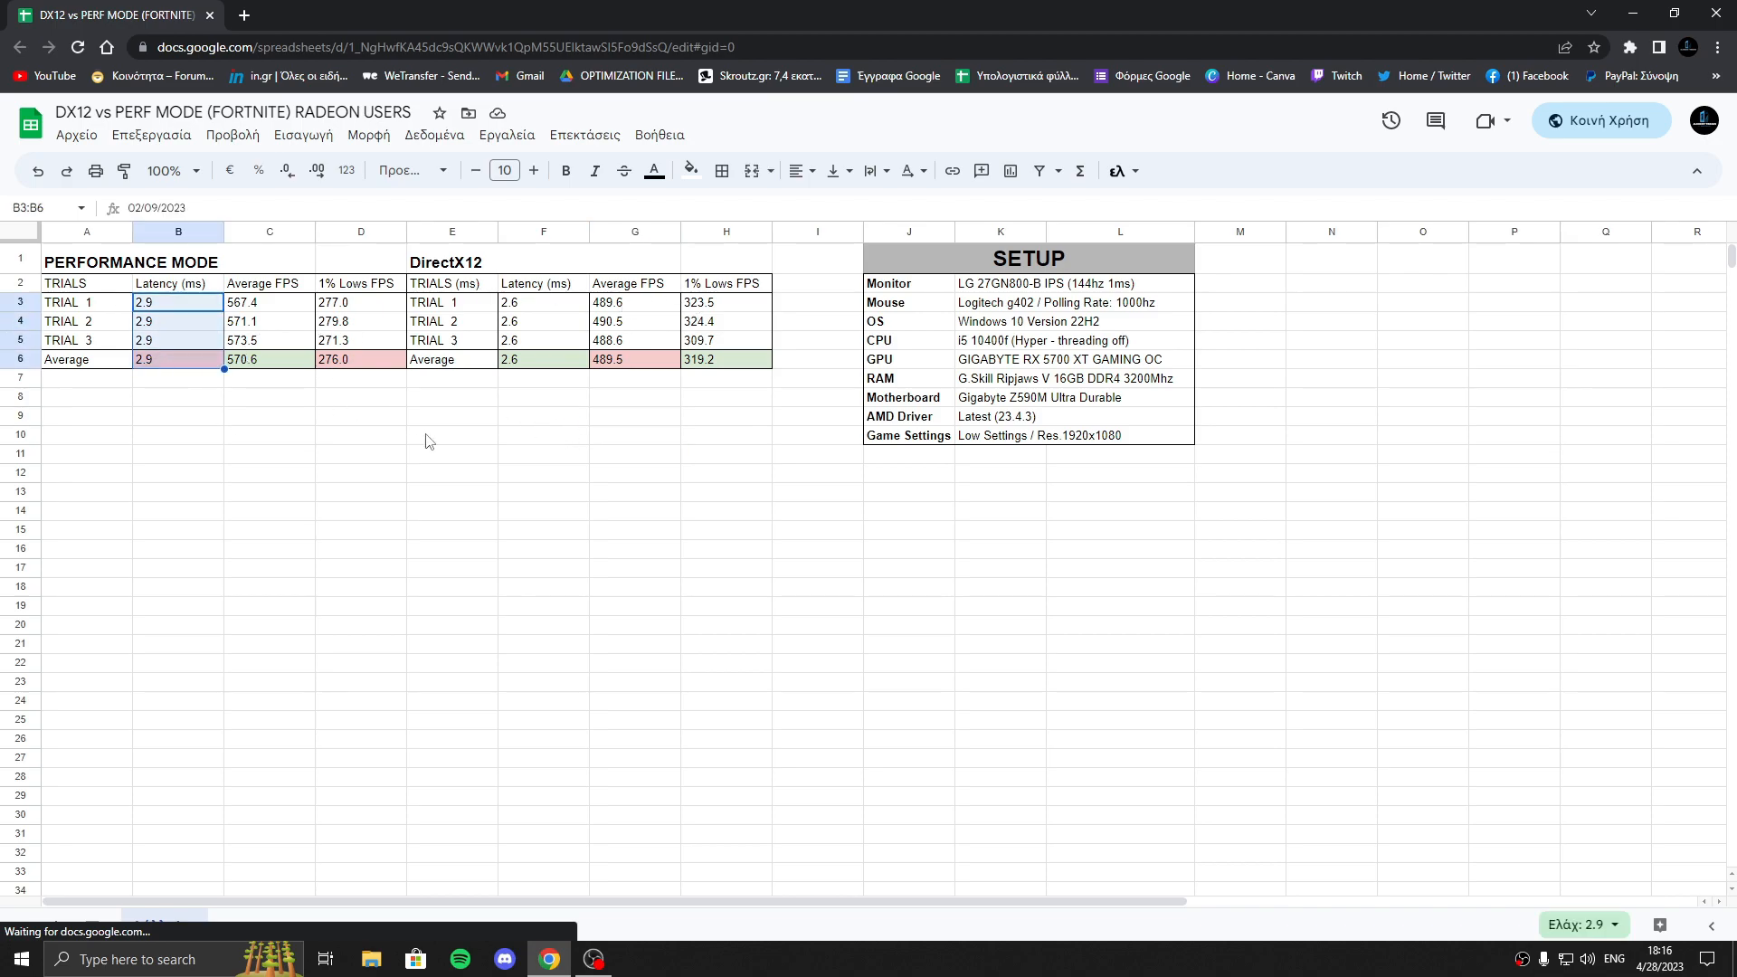
{"action": "left_click", "coordinate": [360, 282]}
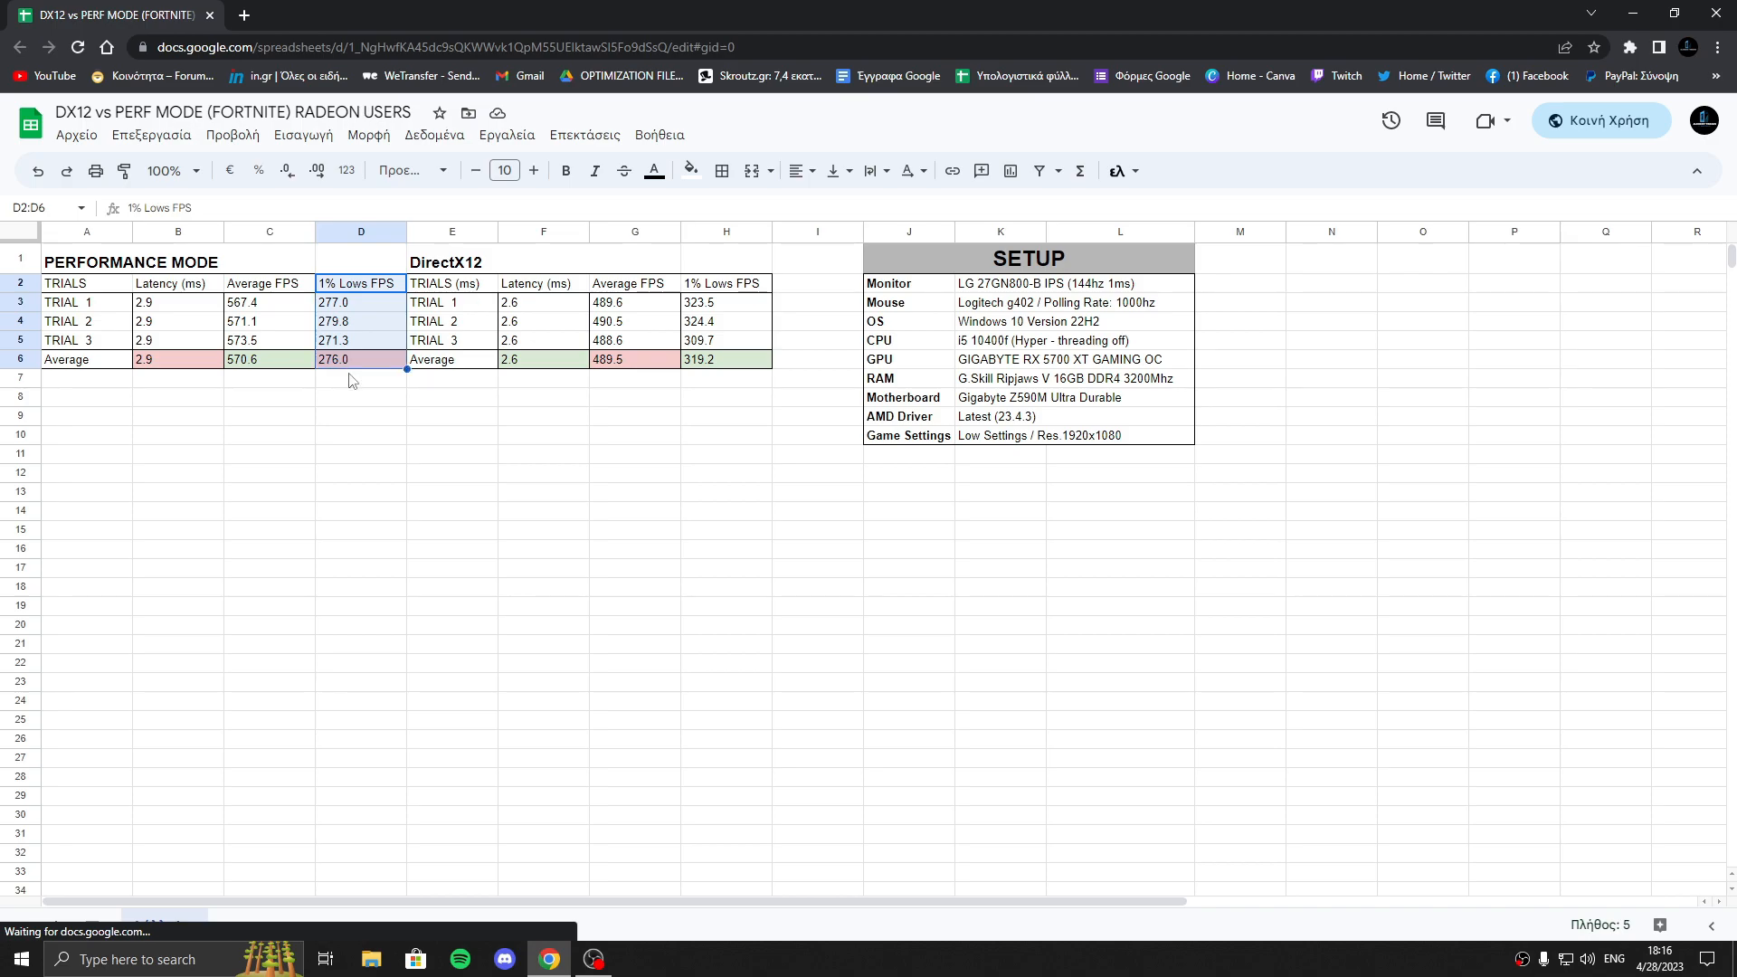
{"action": "left_click", "coordinate": [818, 567]}
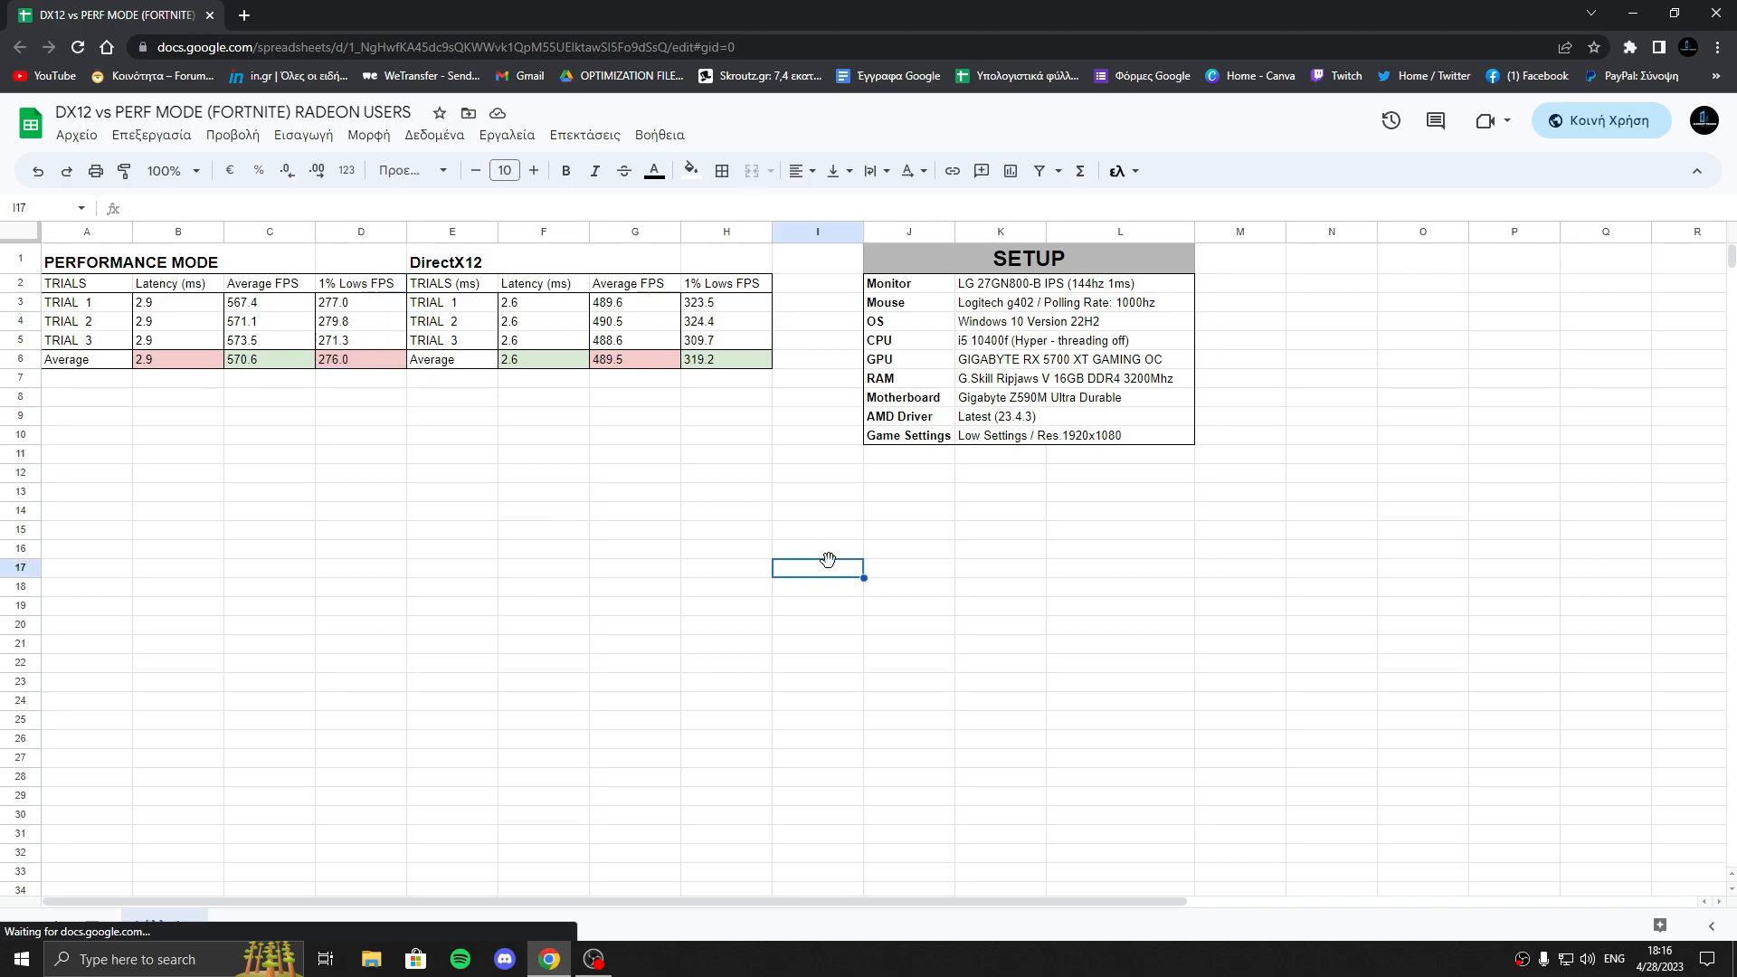
{"action": "mouse_move", "coordinate": [770, 567]}
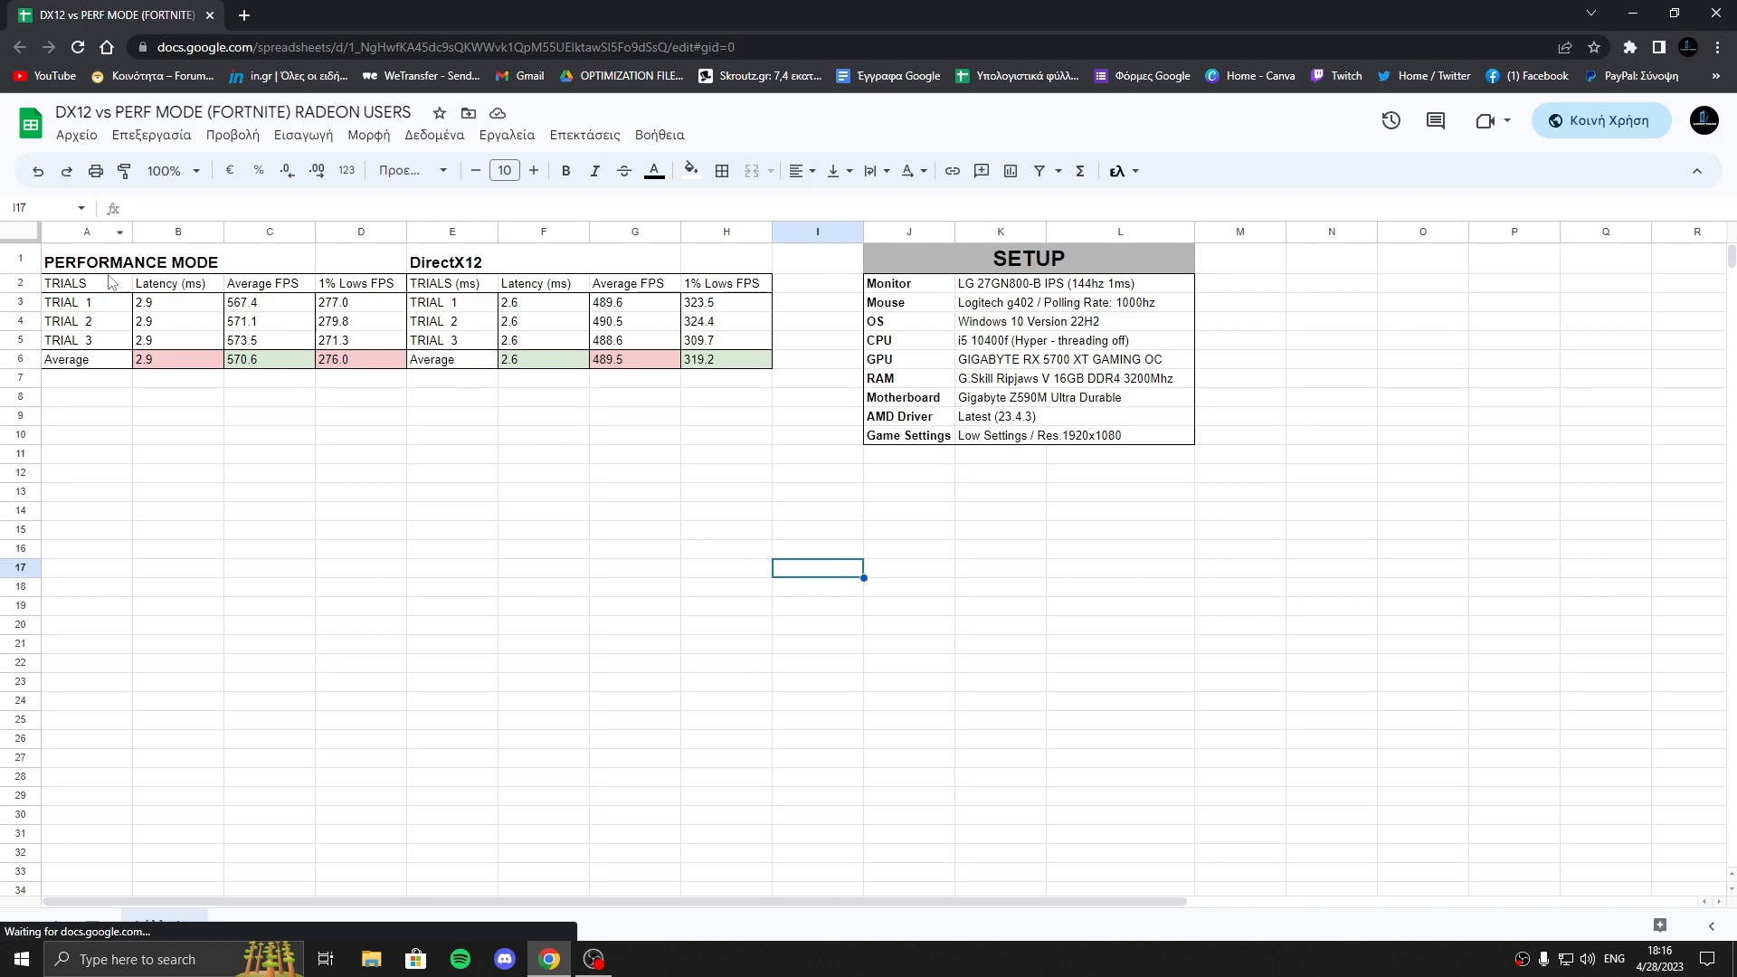
{"action": "left_click", "coordinate": [533, 176]}
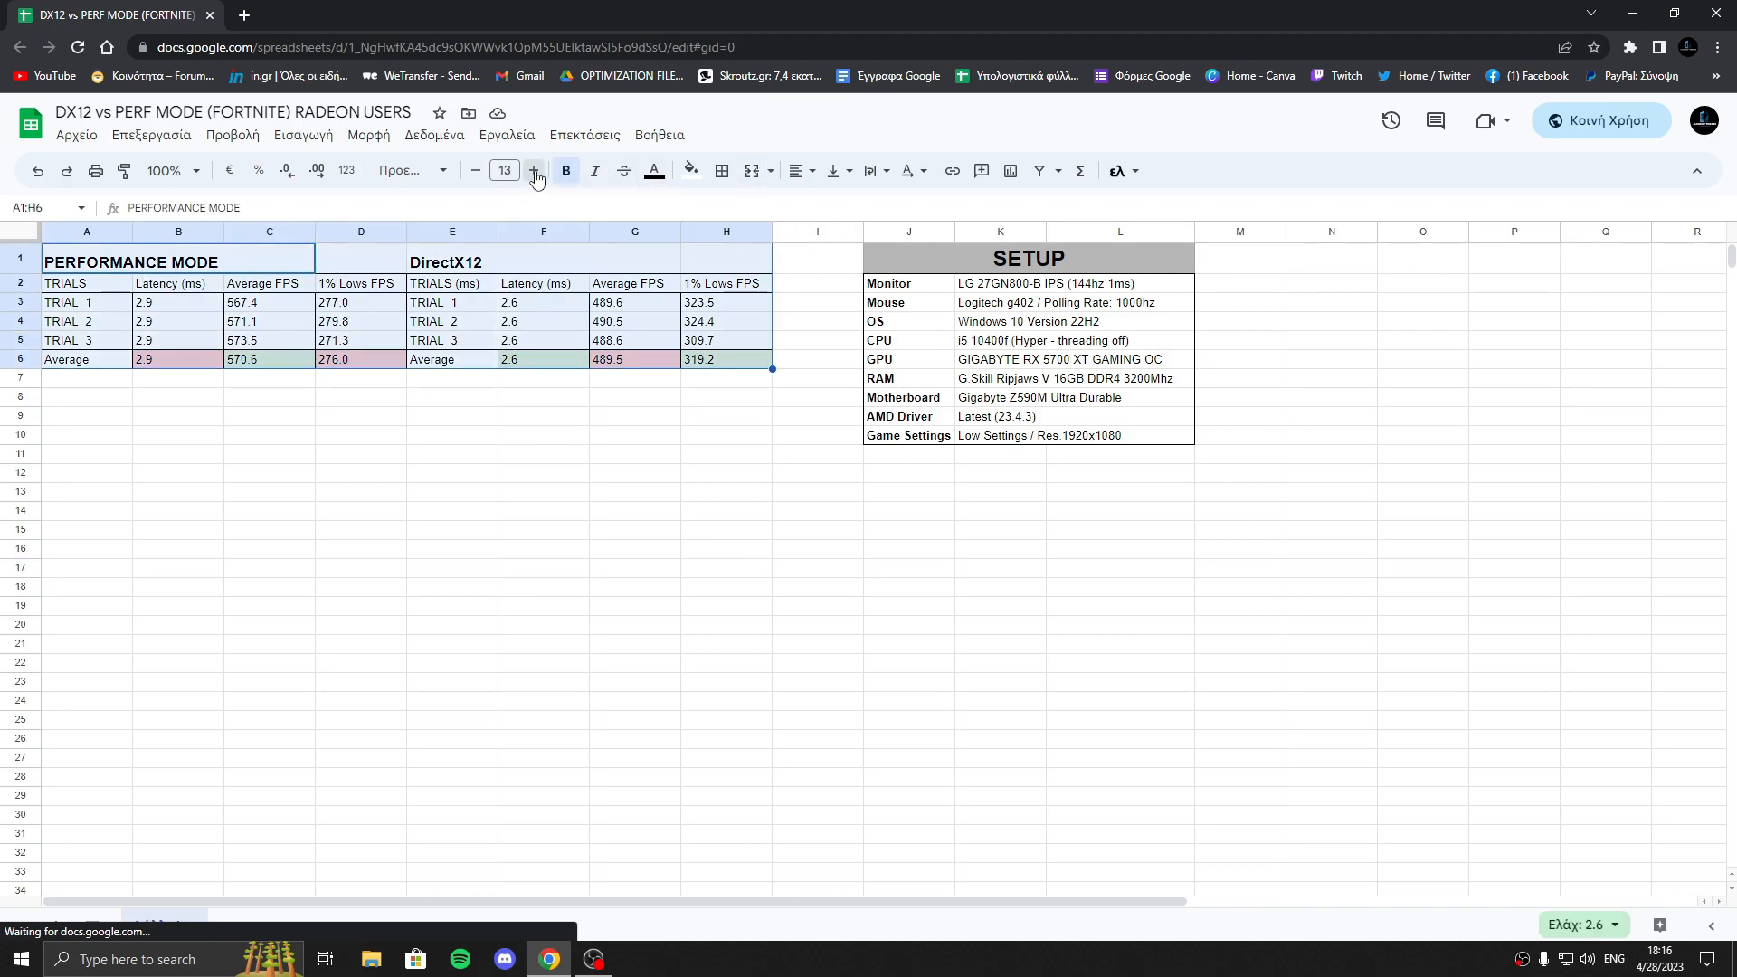
{"action": "left_click", "coordinate": [533, 171]}
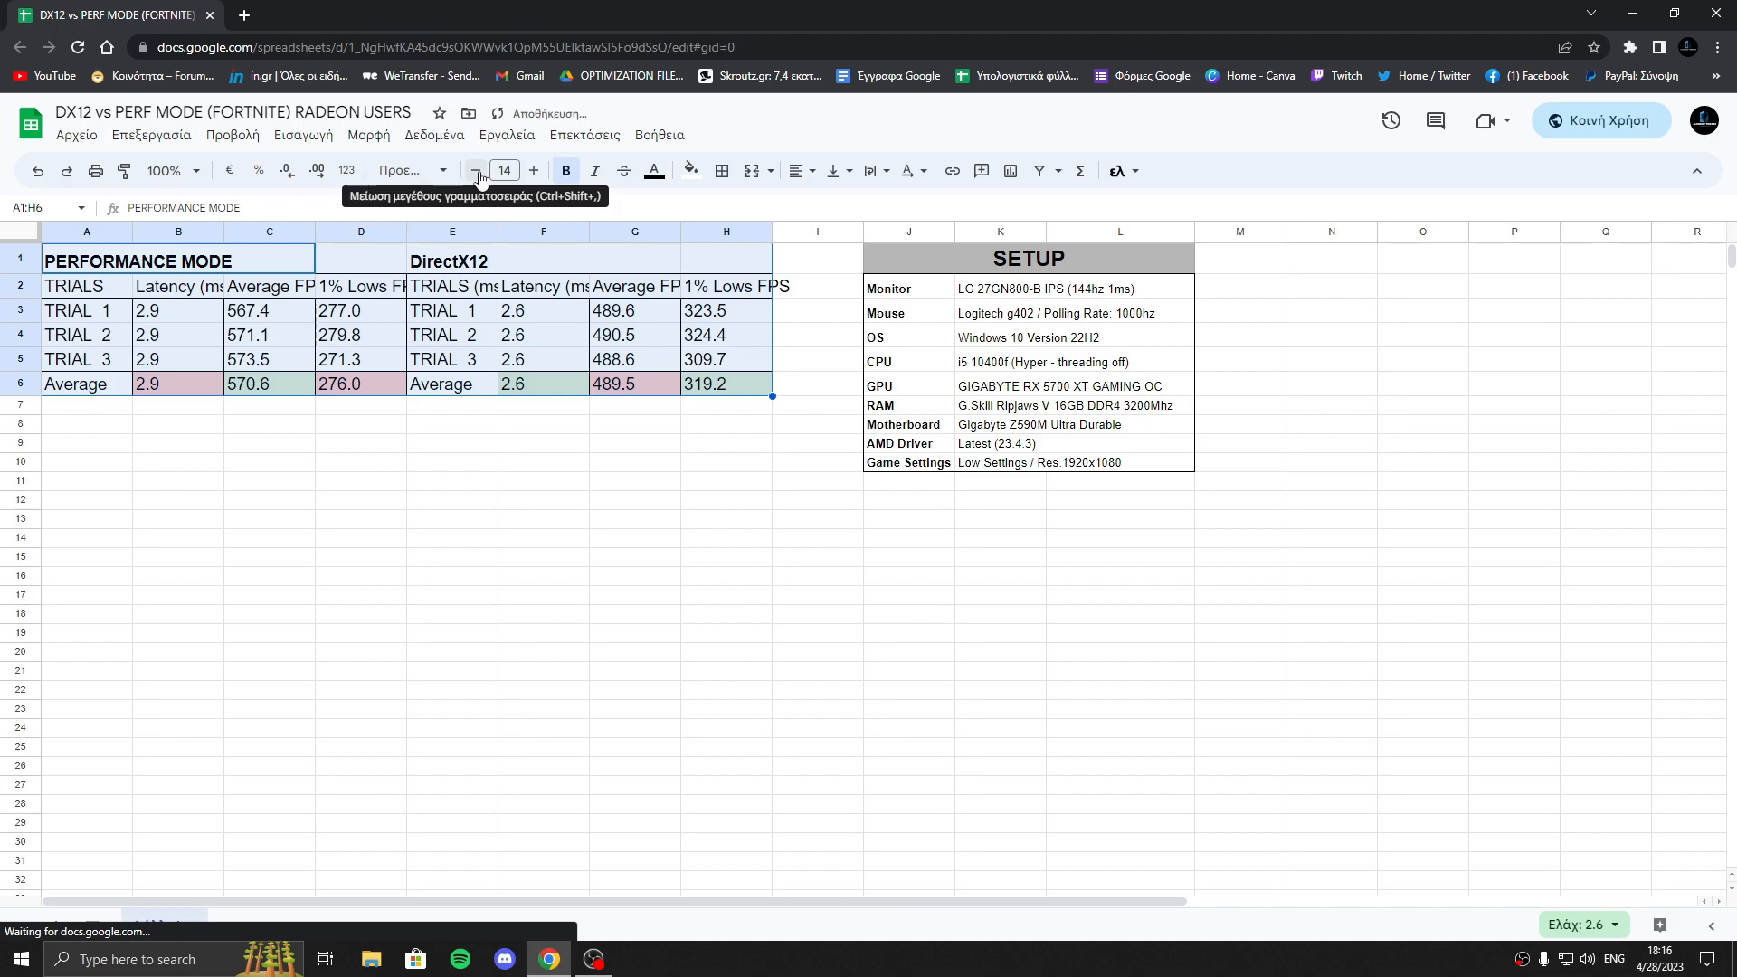
{"action": "left_click", "coordinate": [478, 171]}
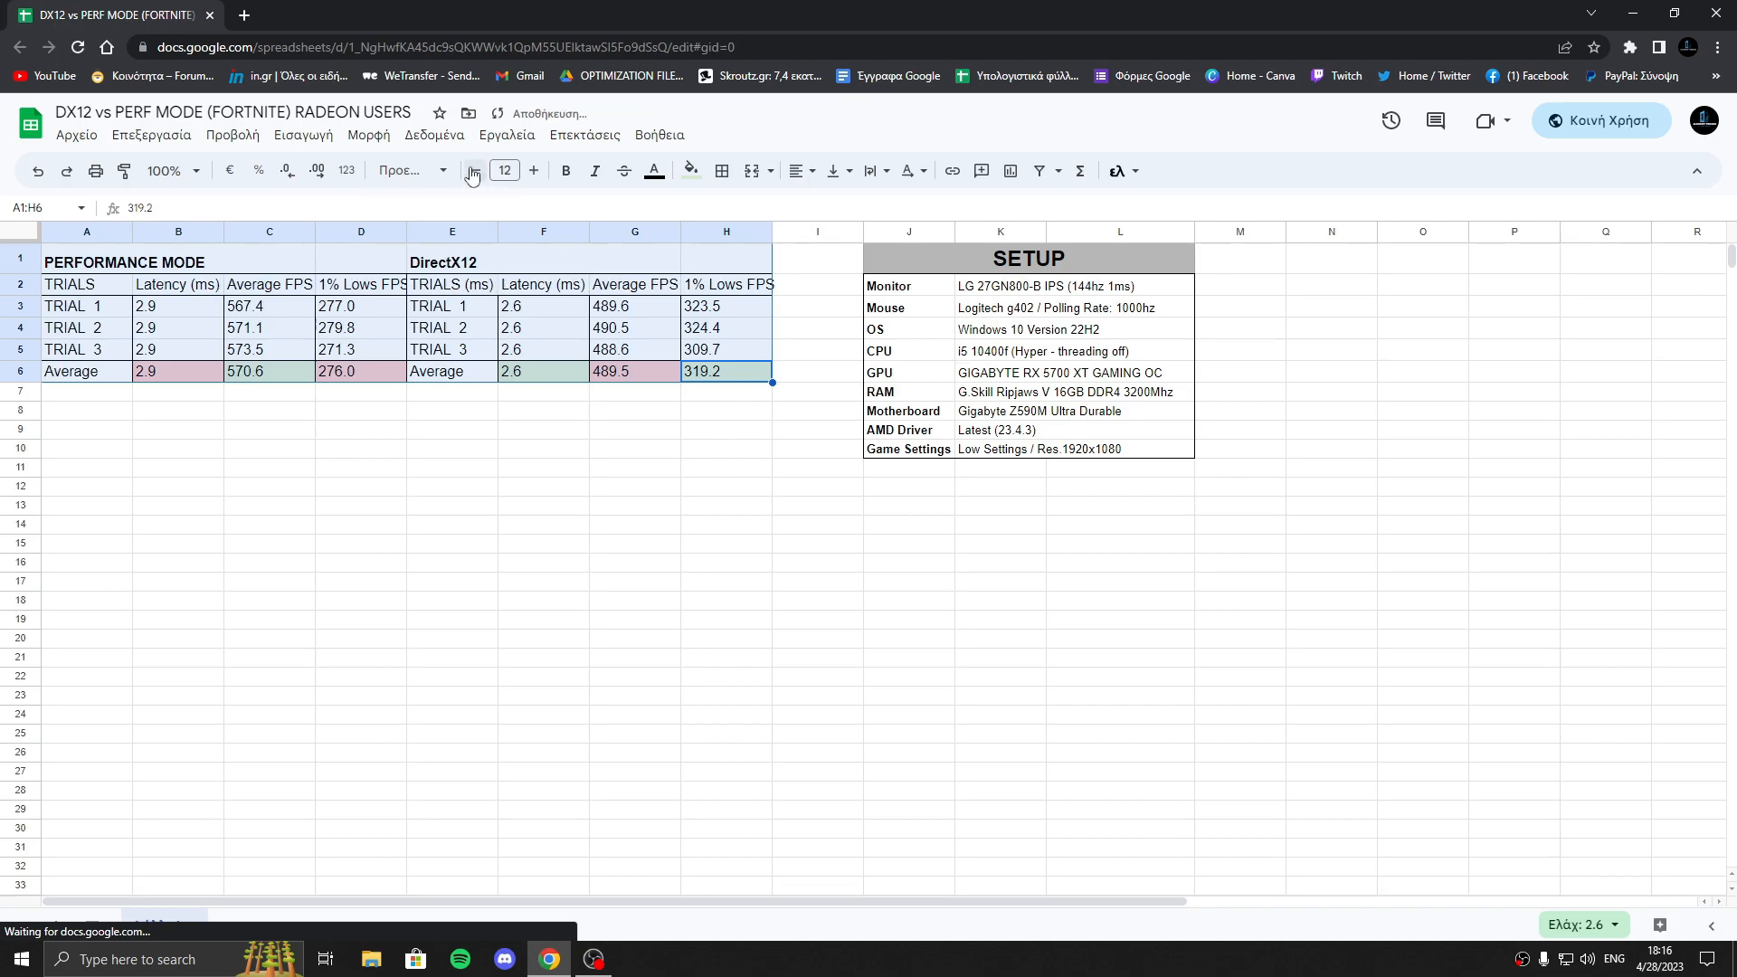
{"action": "left_click", "coordinate": [452, 599]}
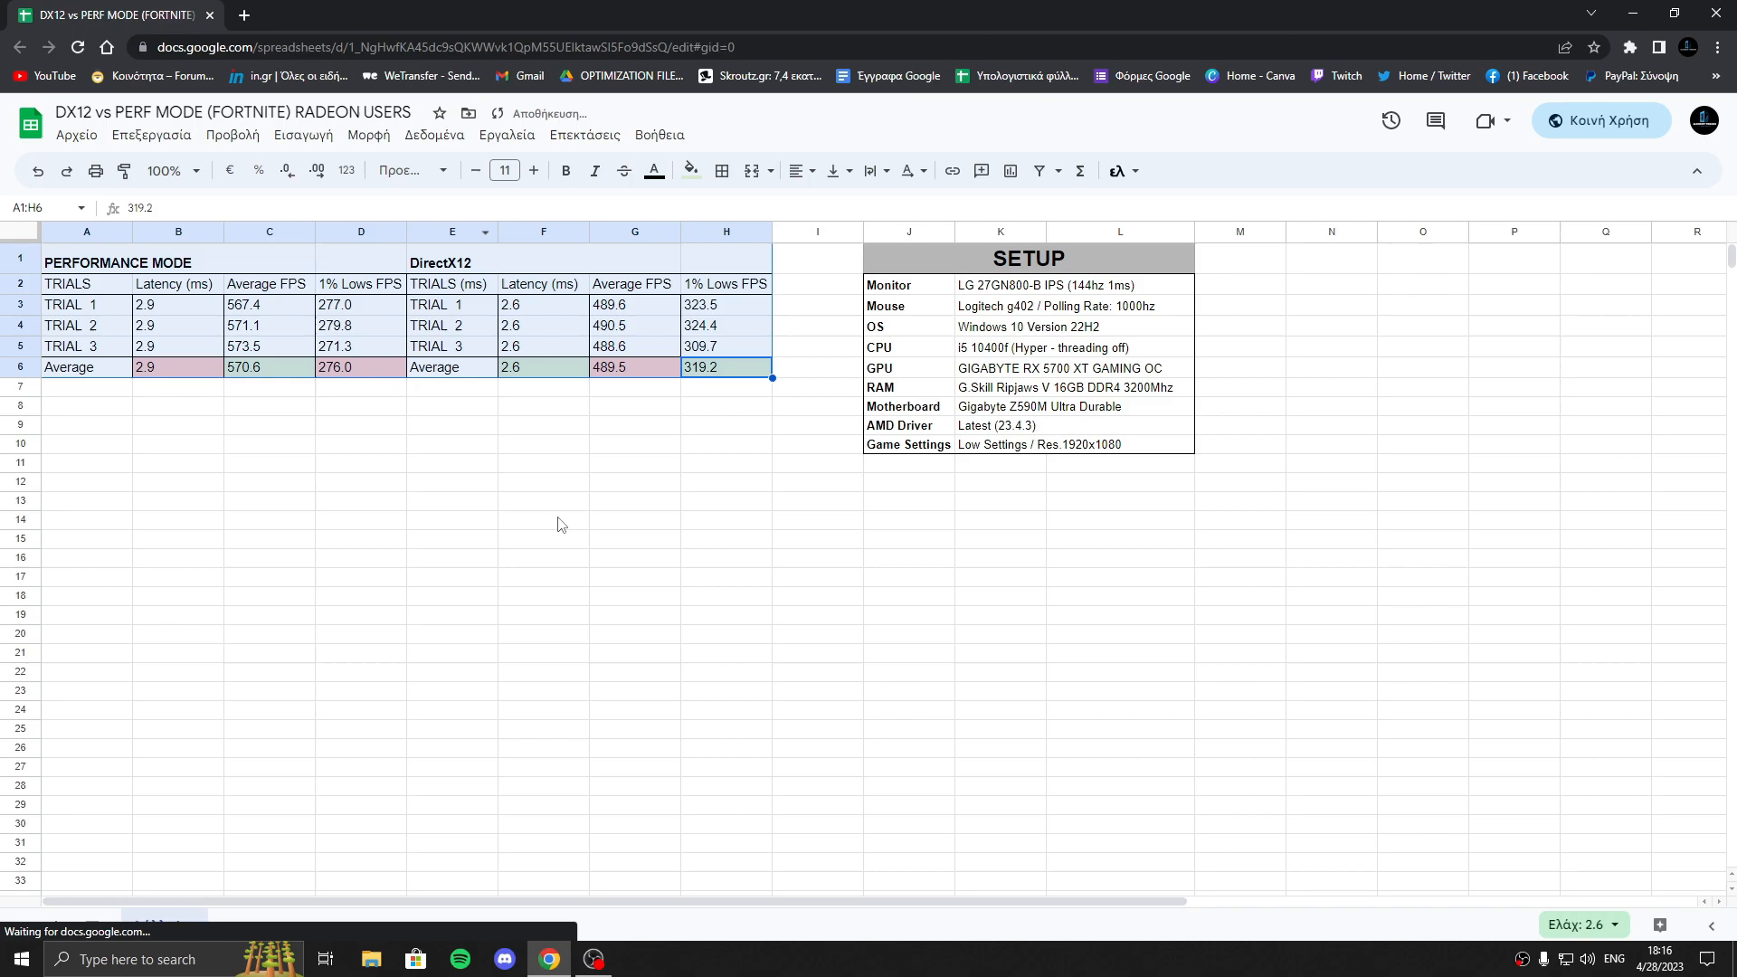
{"action": "left_click", "coordinate": [543, 520]}
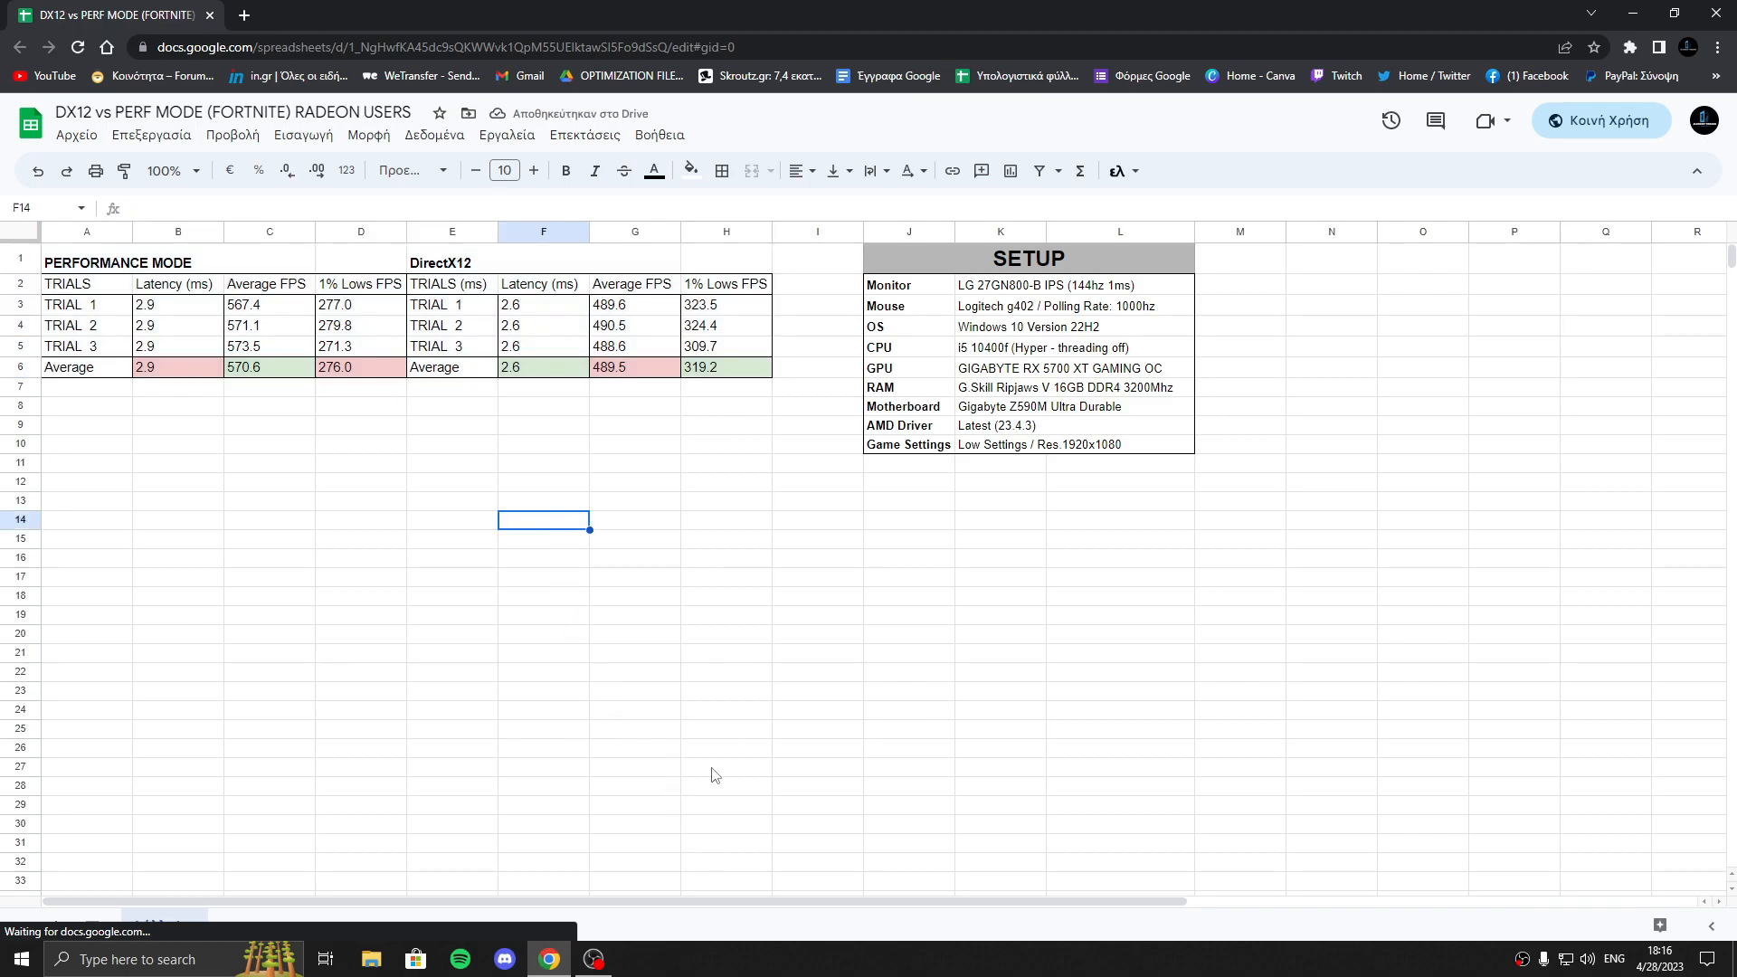
{"action": "mouse_move", "coordinate": [687, 798]}
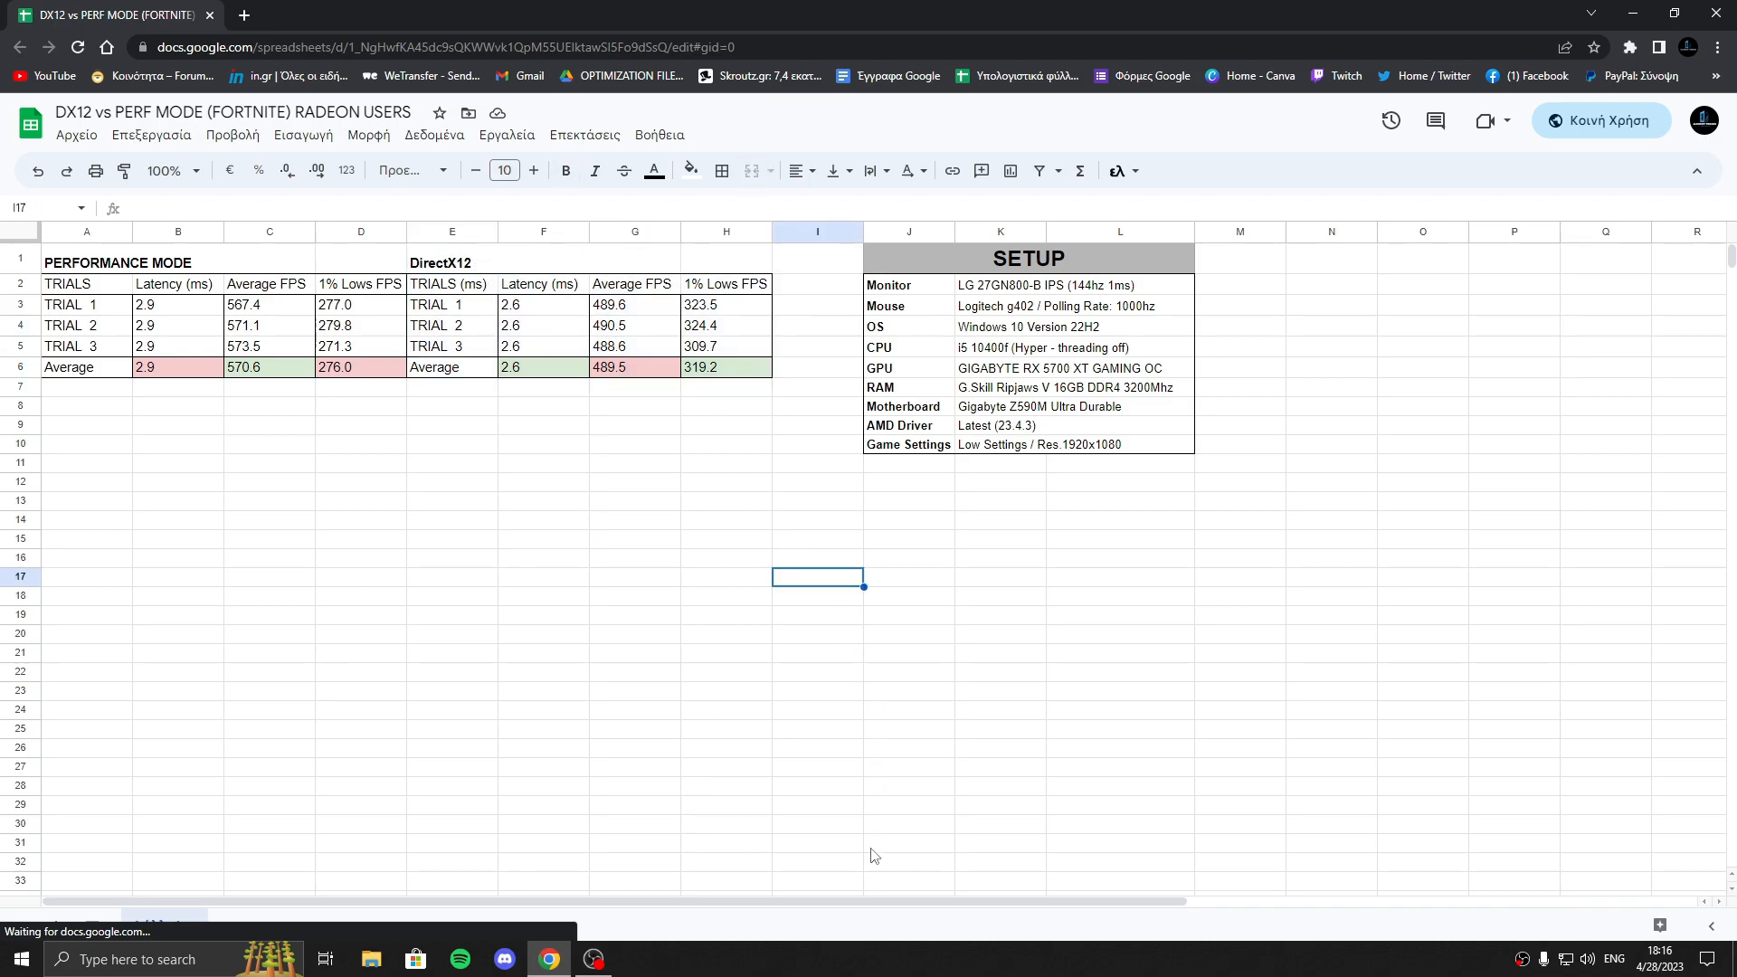
{"action": "mouse_move", "coordinate": [1158, 833]}
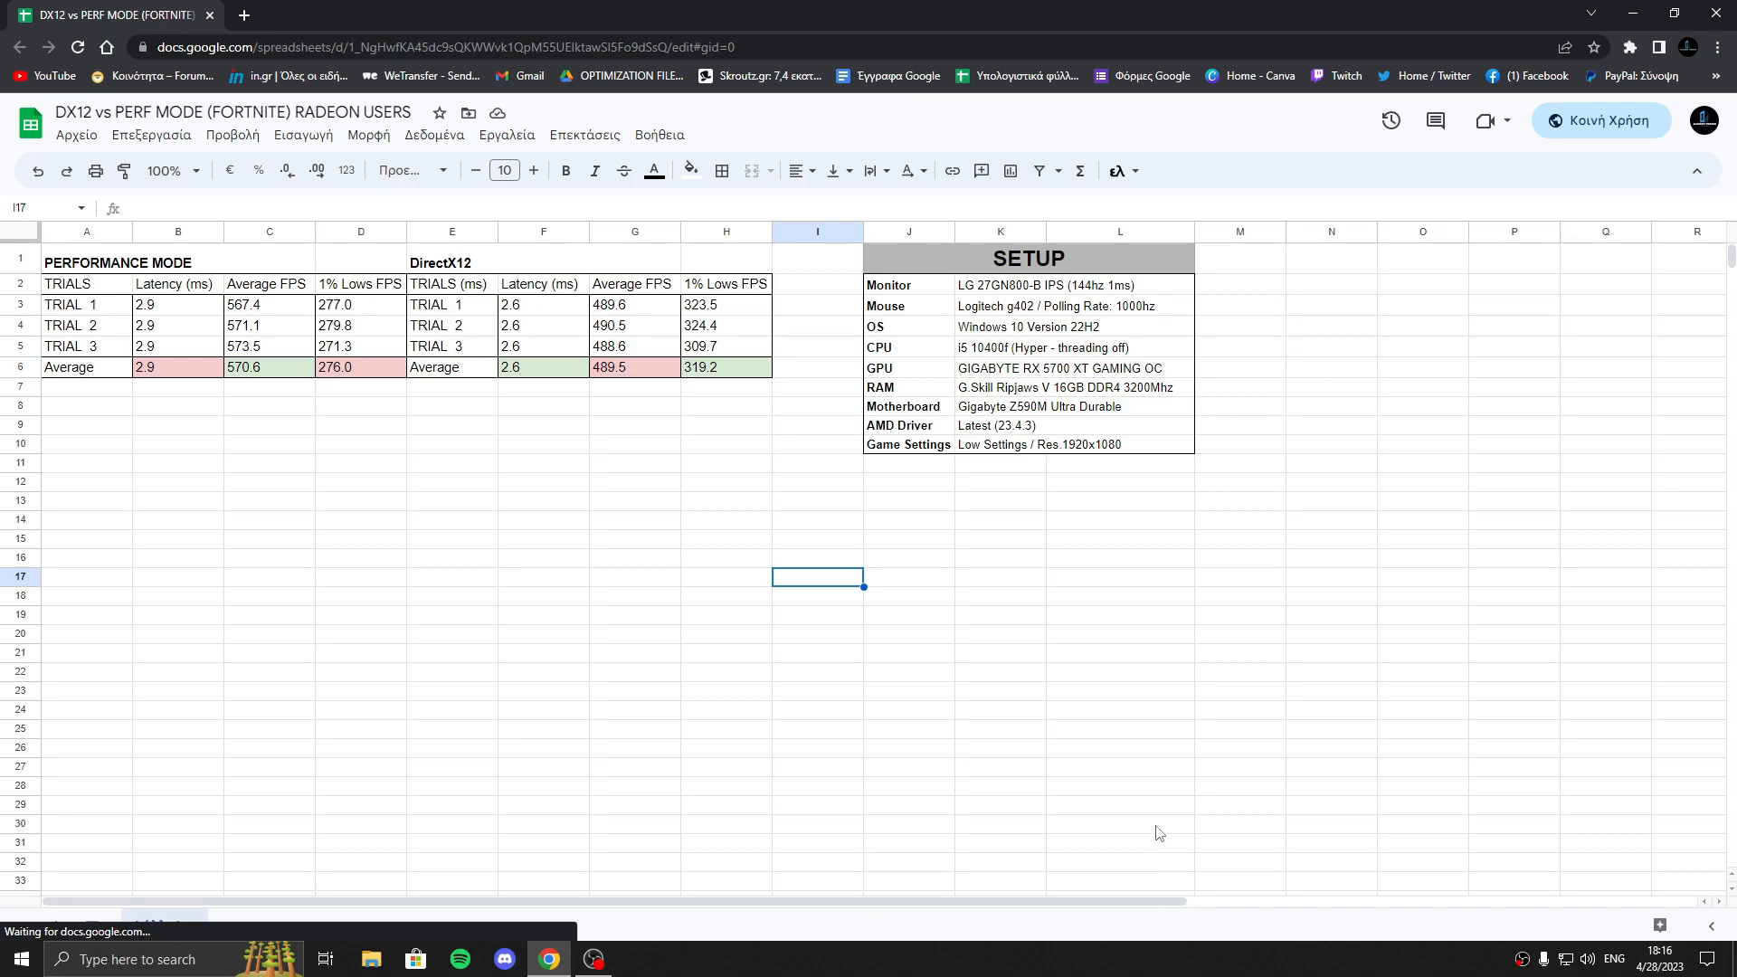